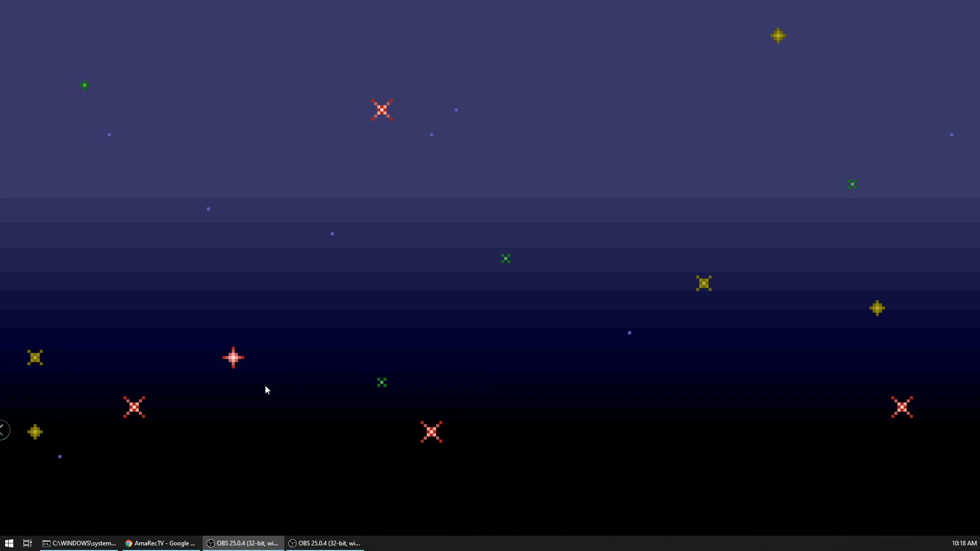
{"action": "mouse_move", "coordinate": [255, 301]}
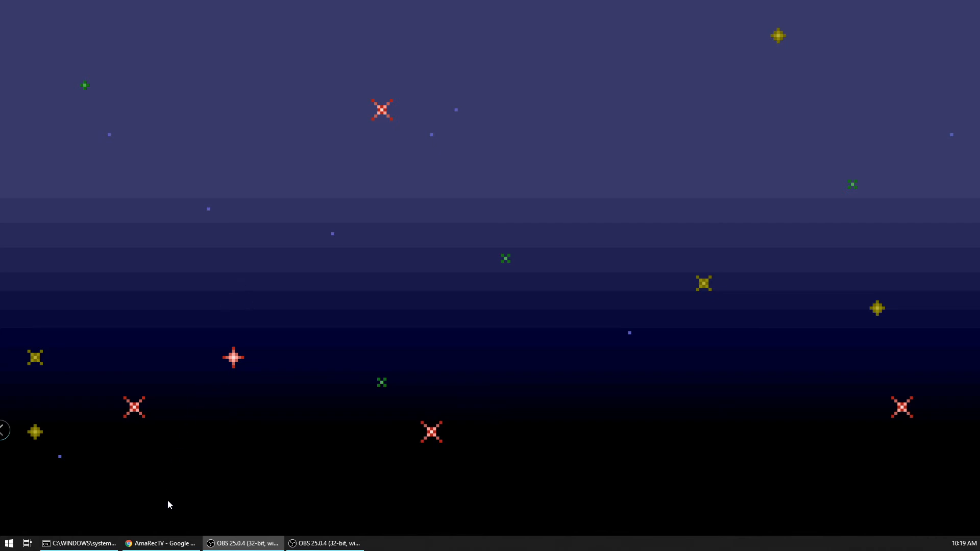
- Restore the AmaRecTV Chrome window from the taskbar
{"action": "left_click", "coordinate": [160, 543]}
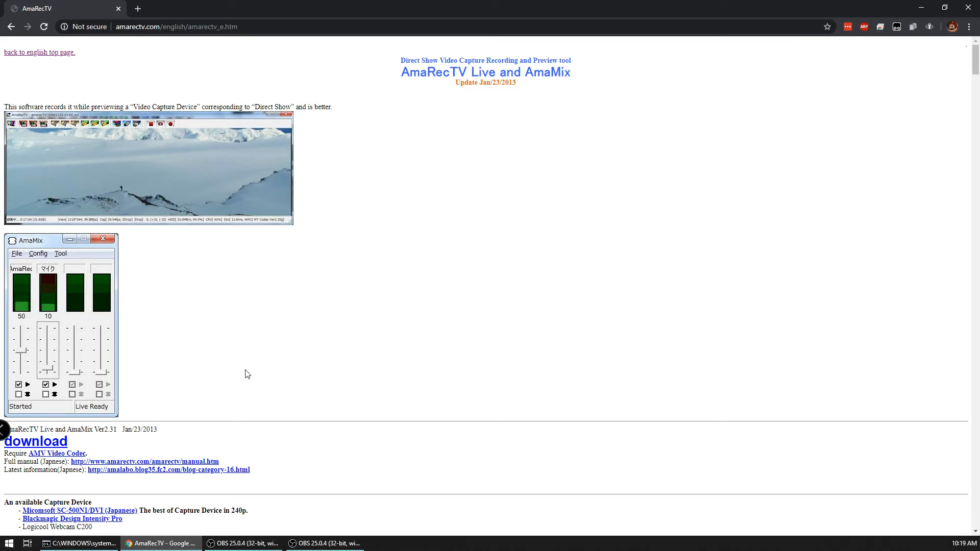
{"action": "mouse_move", "coordinate": [304, 303]}
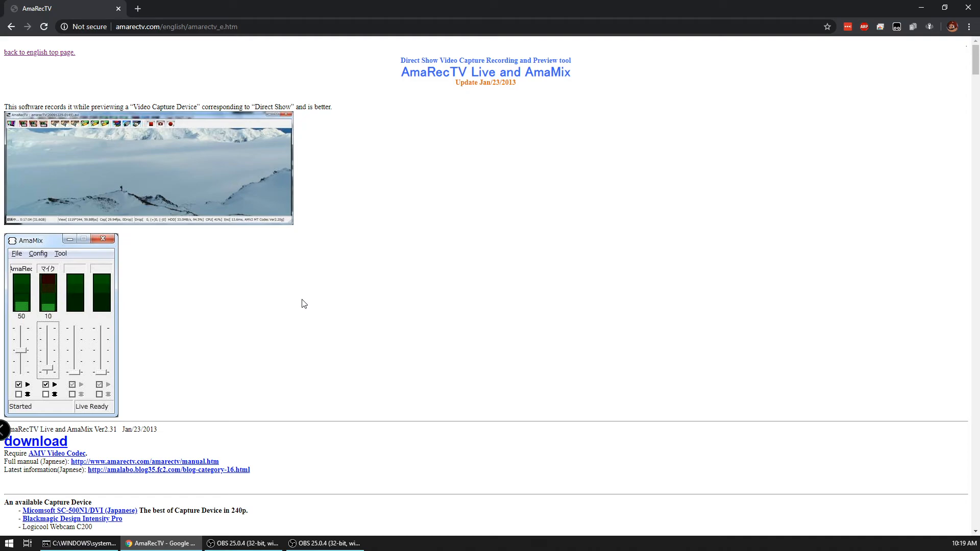
{"action": "mouse_move", "coordinate": [315, 310]}
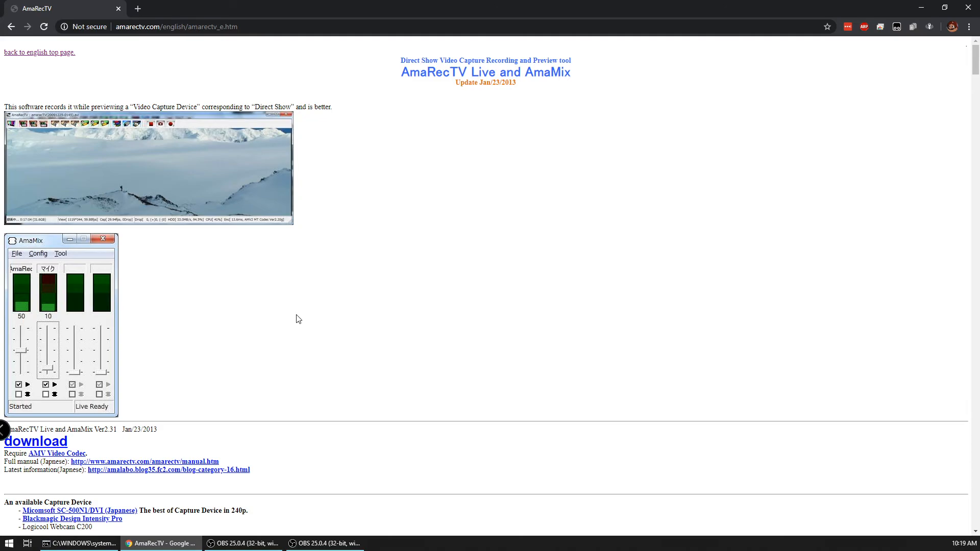
{"action": "mouse_move", "coordinate": [265, 327]}
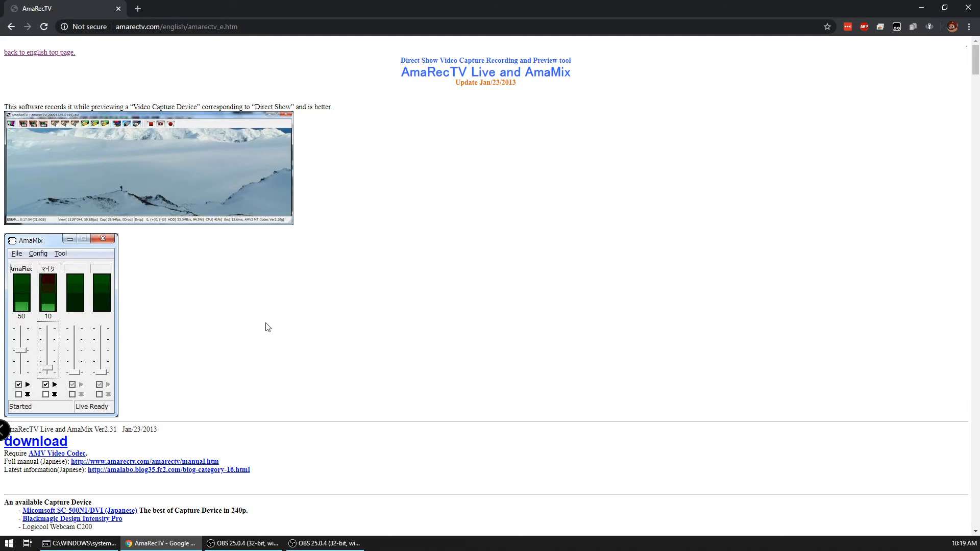
{"action": "mouse_move", "coordinate": [201, 349]}
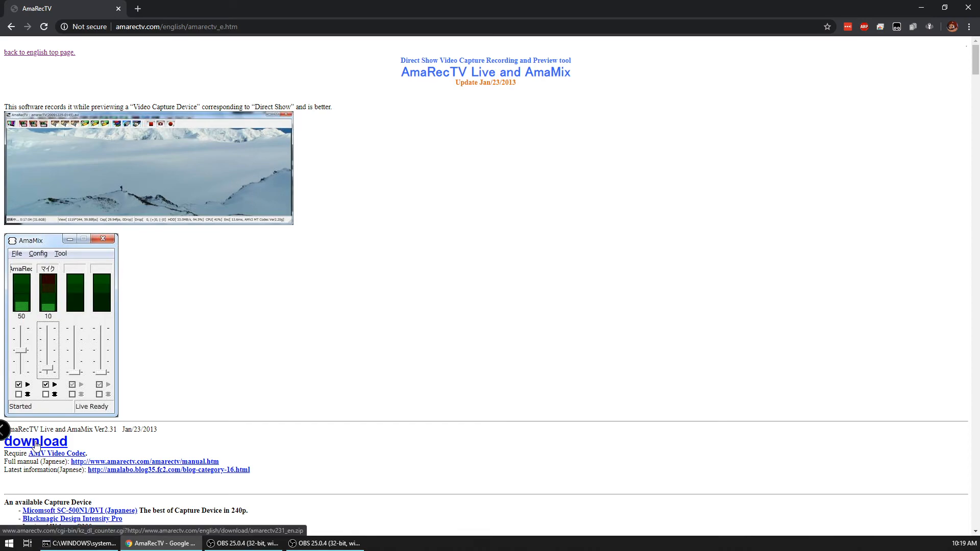
- Download the English AmaRecTV Live and AmaMix Ver2.31 zip
{"action": "left_click", "coordinate": [36, 442]}
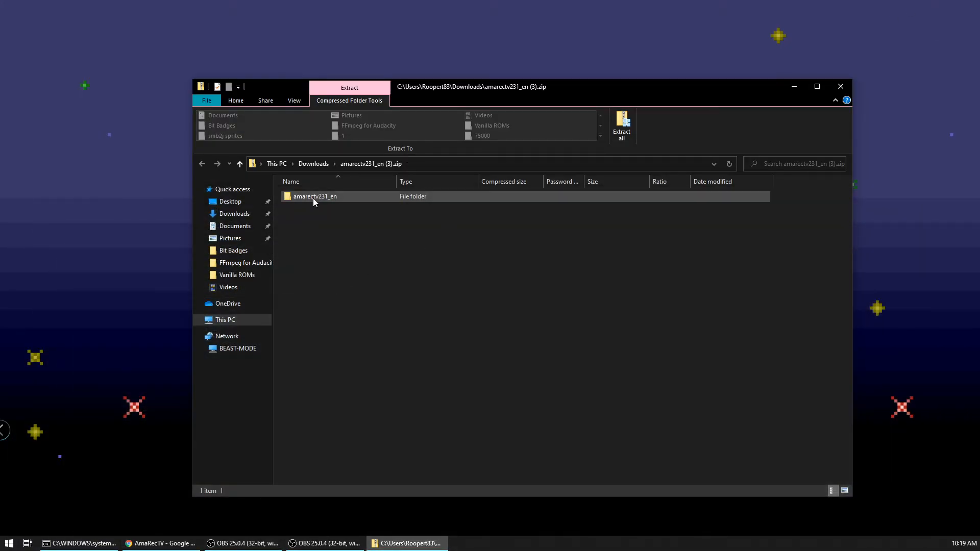
- Drag amarectv231_en from the zip to the desktop and minimize the zip window
{"action": "left_click", "coordinate": [315, 196]}
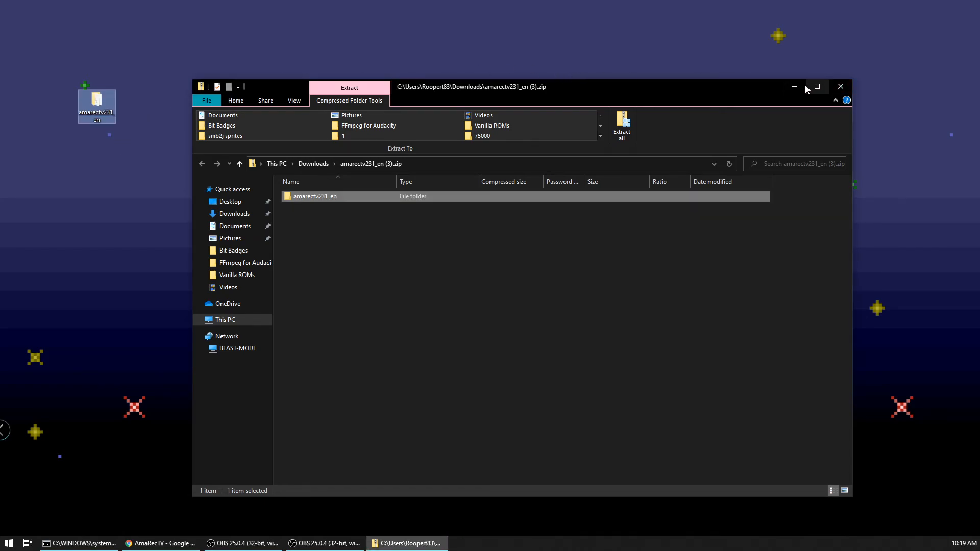
{"action": "left_click", "coordinate": [840, 86]}
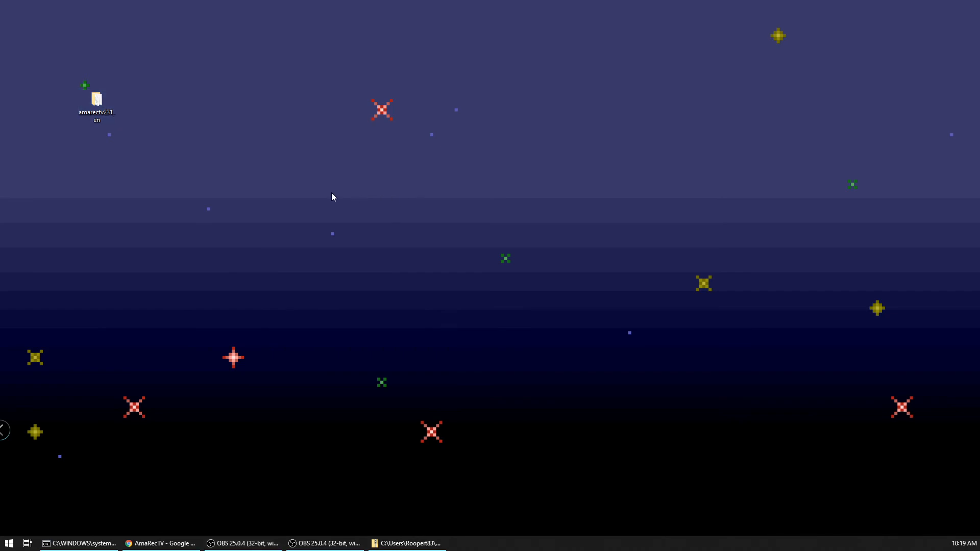
{"action": "left_click", "coordinate": [97, 106]}
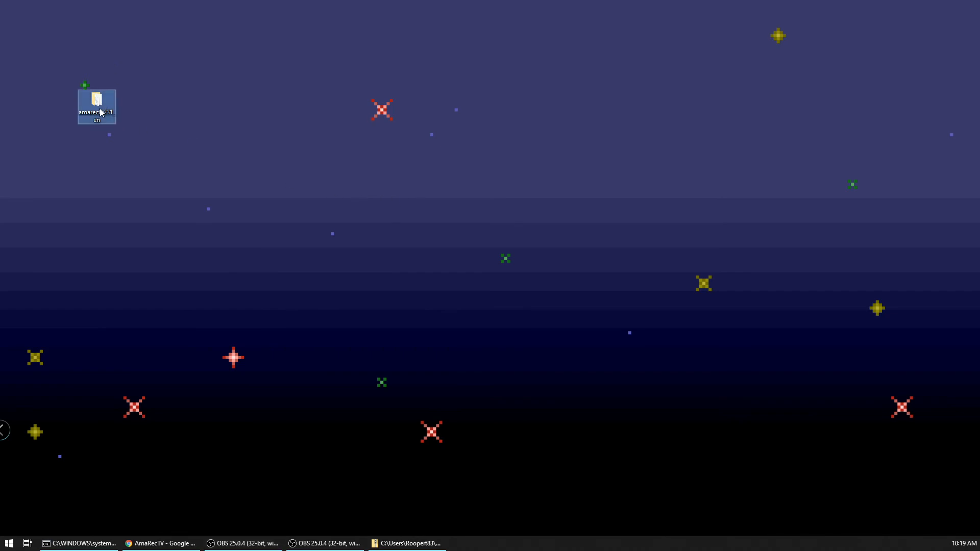
- Browse the amarectv231_en folder, locating AmaRecTV.exe and the live_setup231a_en.exe installer
{"action": "double_click", "coordinate": [96, 105]}
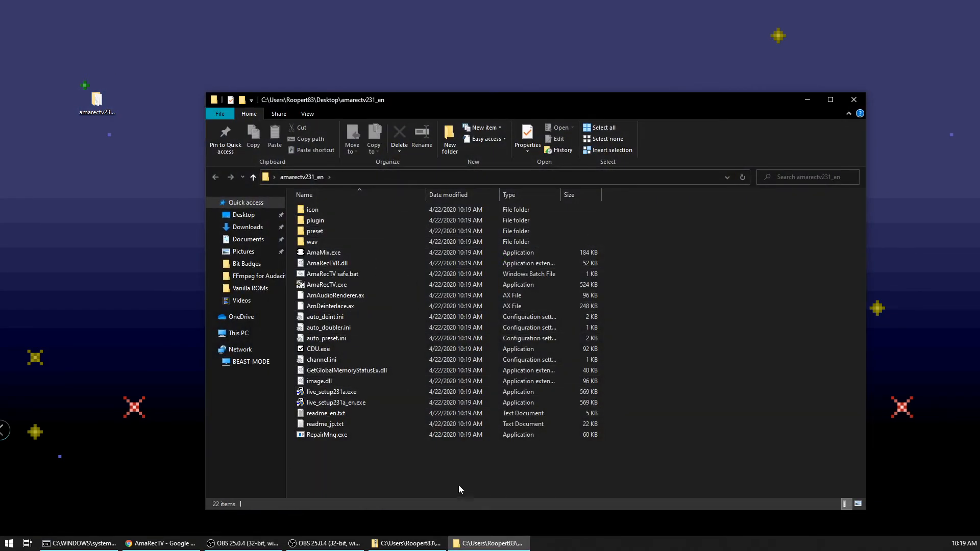
{"action": "left_click", "coordinate": [319, 349]}
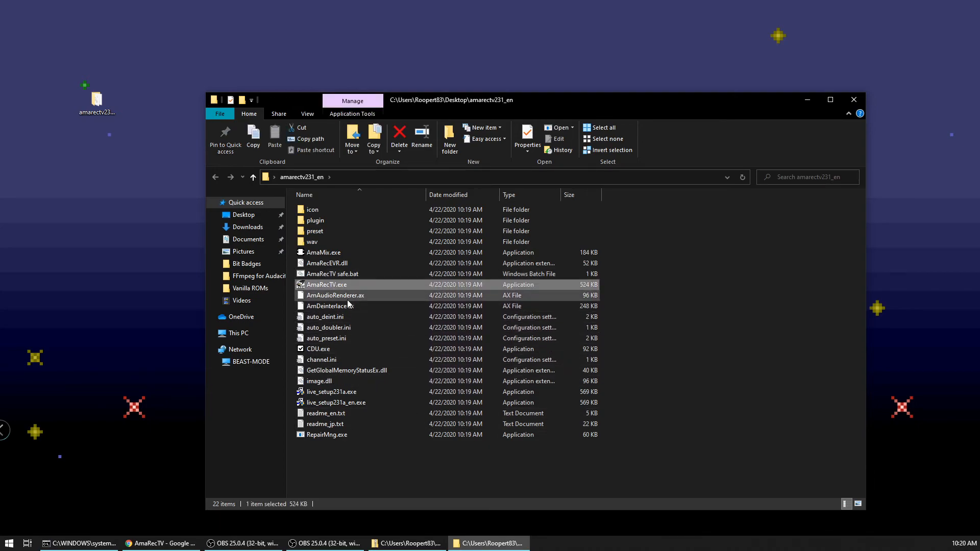
{"action": "mouse_move", "coordinate": [334, 295]}
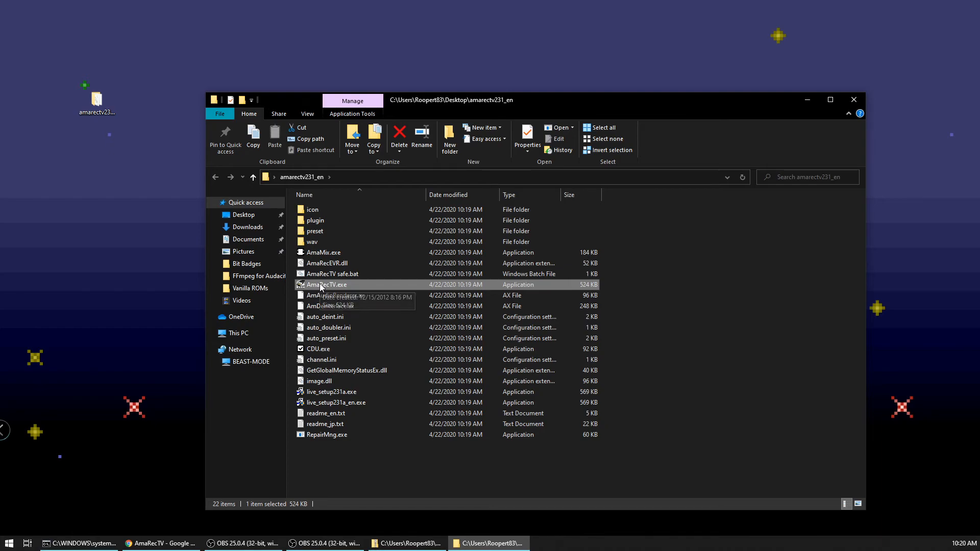
{"action": "mouse_move", "coordinate": [323, 285]}
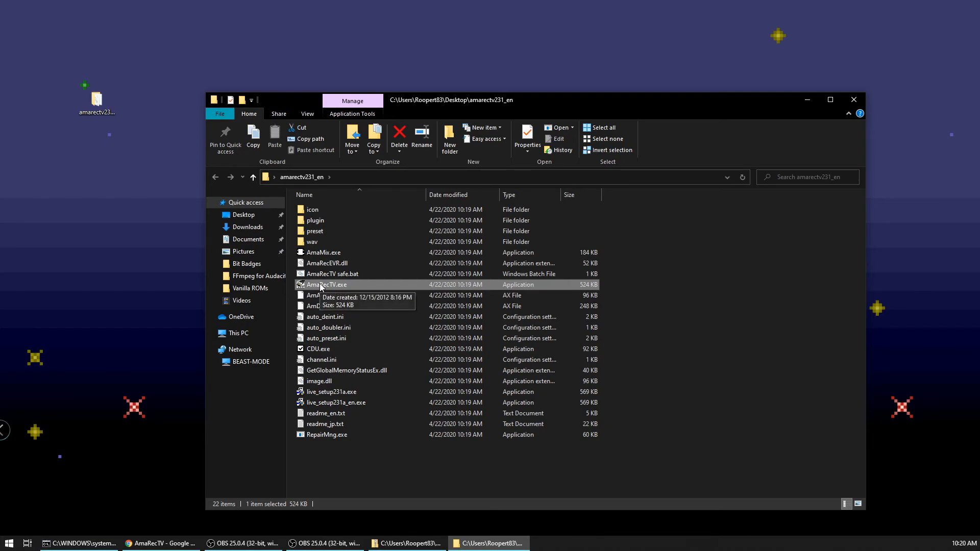
{"action": "mouse_move", "coordinate": [330, 281]}
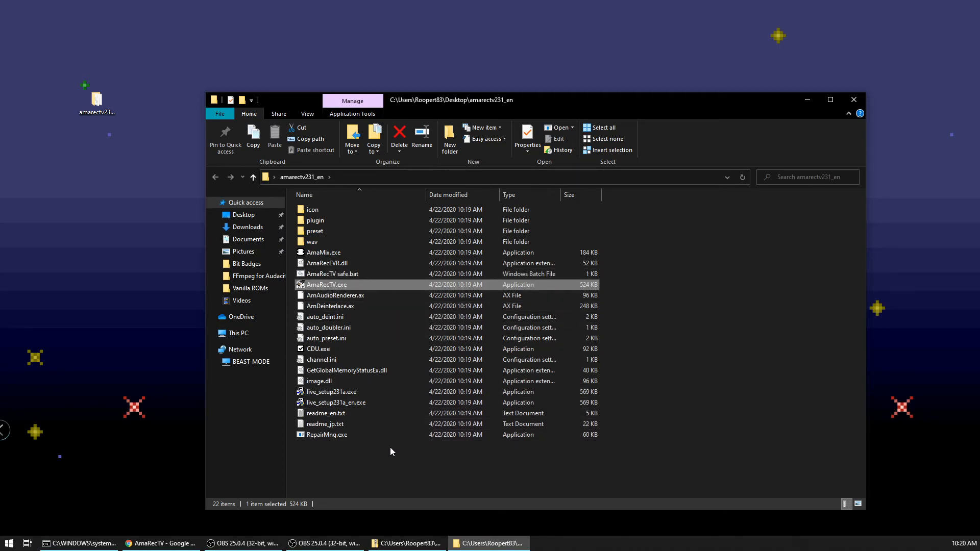
{"action": "mouse_move", "coordinate": [365, 280]}
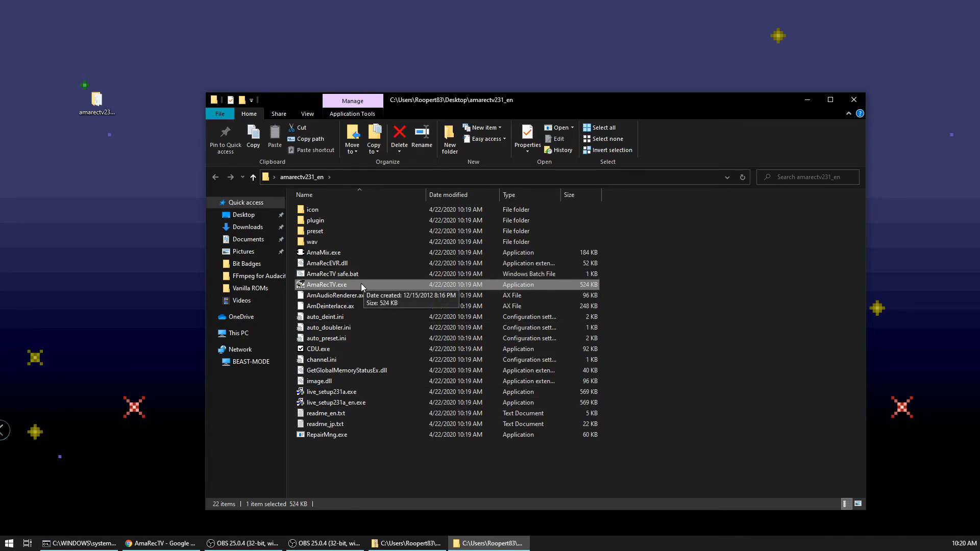
{"action": "mouse_move", "coordinate": [356, 285]}
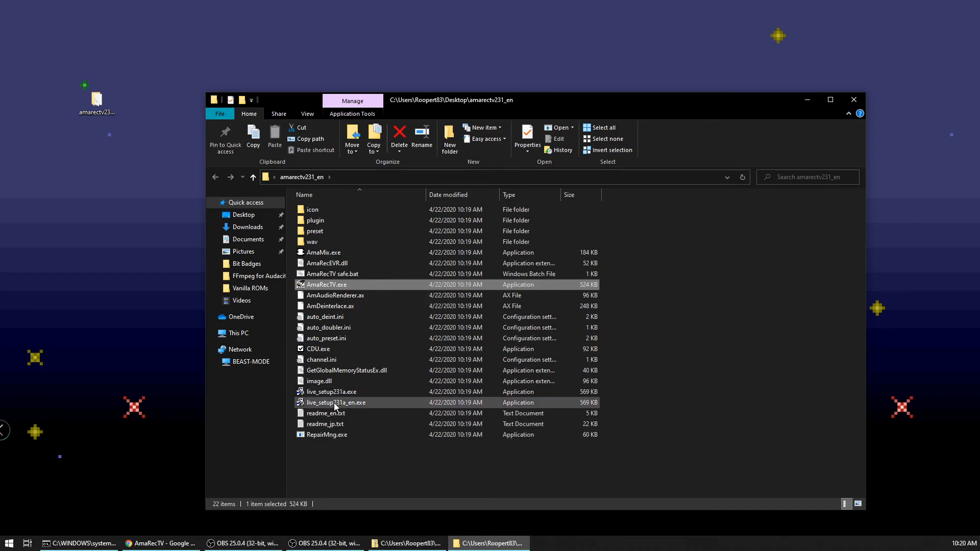
{"action": "left_click", "coordinate": [331, 392]}
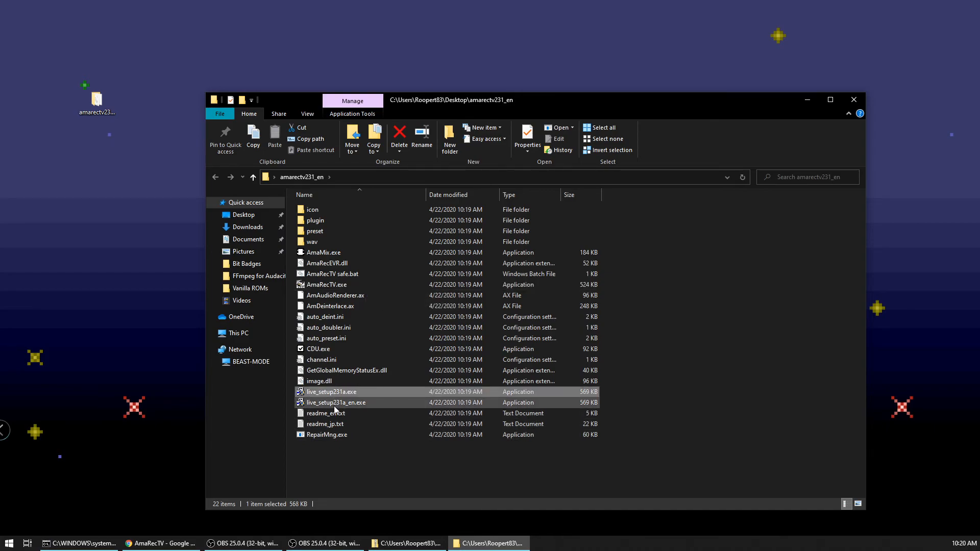
{"action": "mouse_move", "coordinate": [335, 403]}
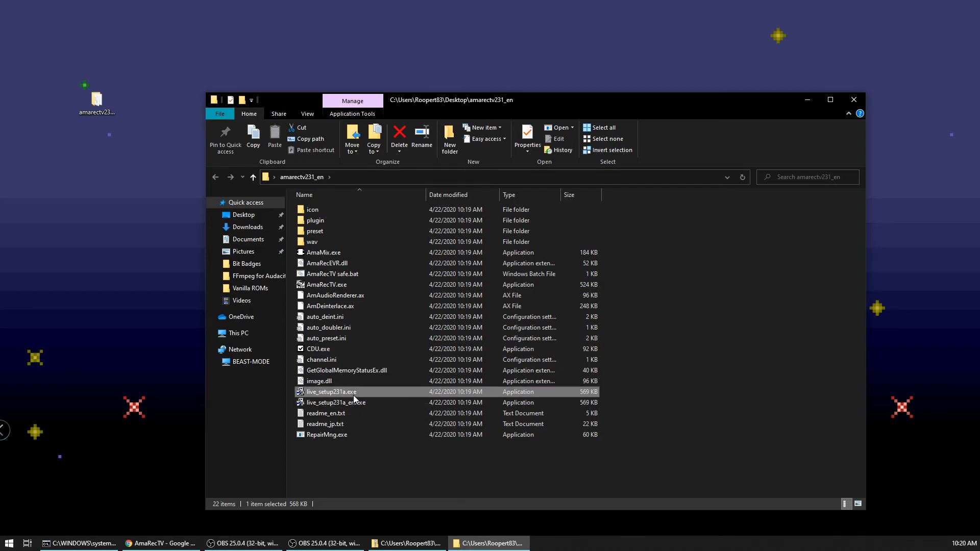
{"action": "left_click", "coordinate": [335, 402]}
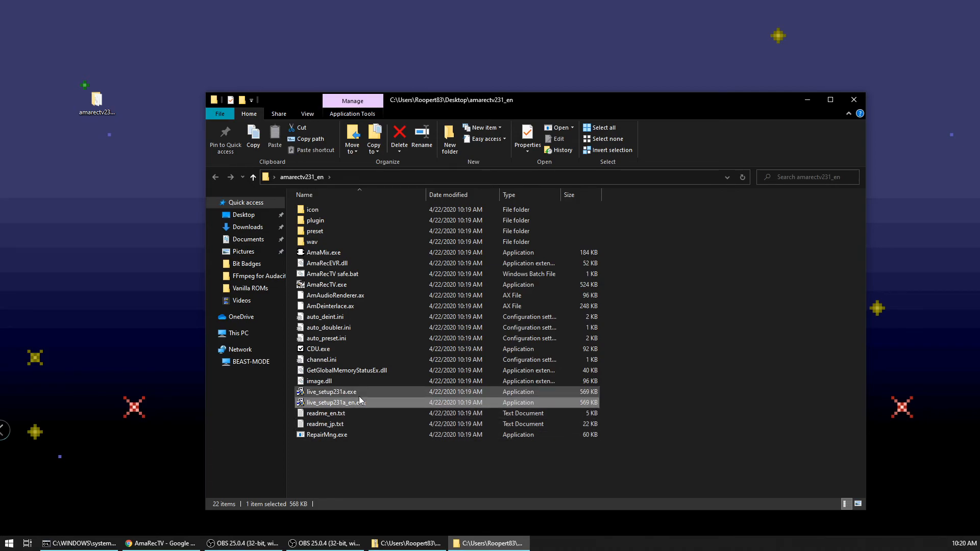
{"action": "left_click", "coordinate": [332, 392]}
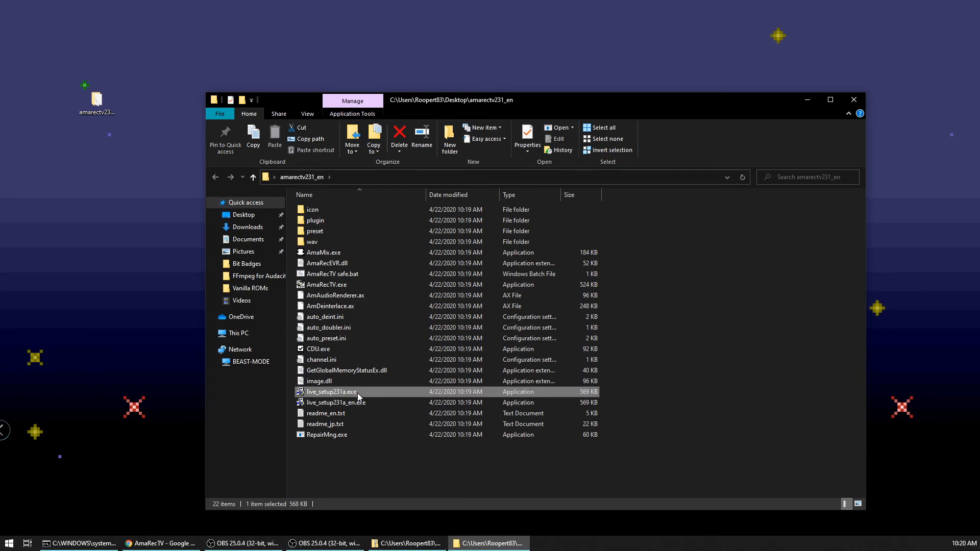
{"action": "left_click", "coordinate": [336, 402]}
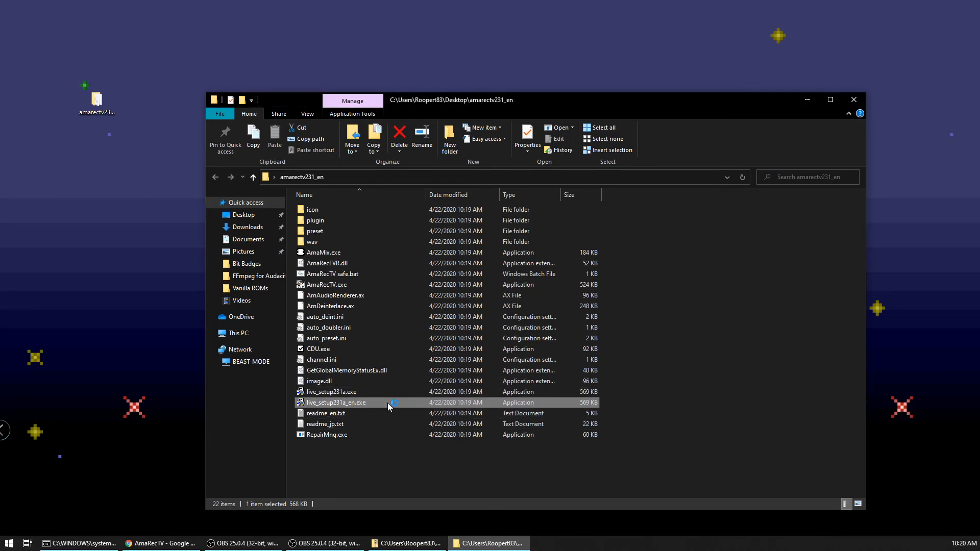
- Install AmaRecTV Live to the default C:\Program Files (x86)\AmaRecTV Live folder and finish setup
{"action": "double_click", "coordinate": [337, 402]}
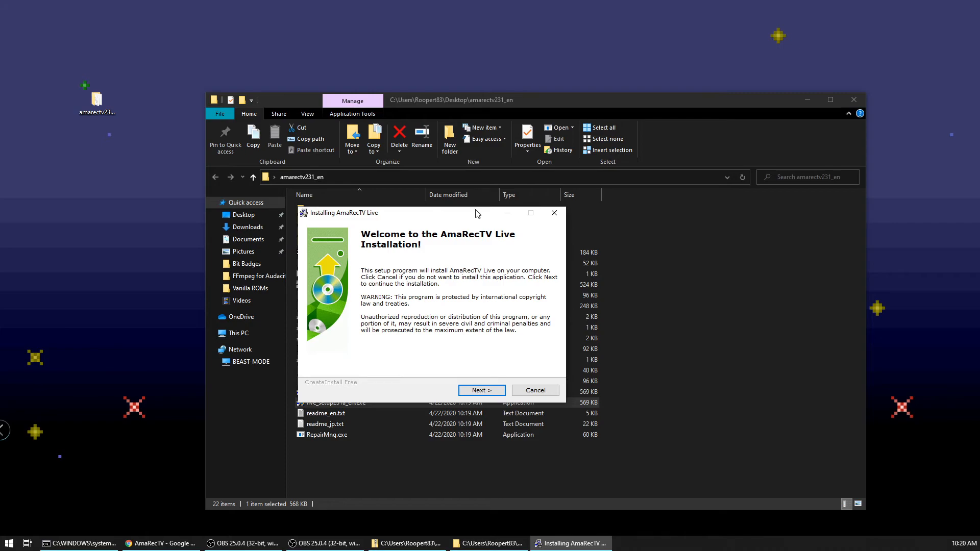
{"action": "left_click_drag", "start_coordinate": [475, 213], "coordinate": [422, 202]}
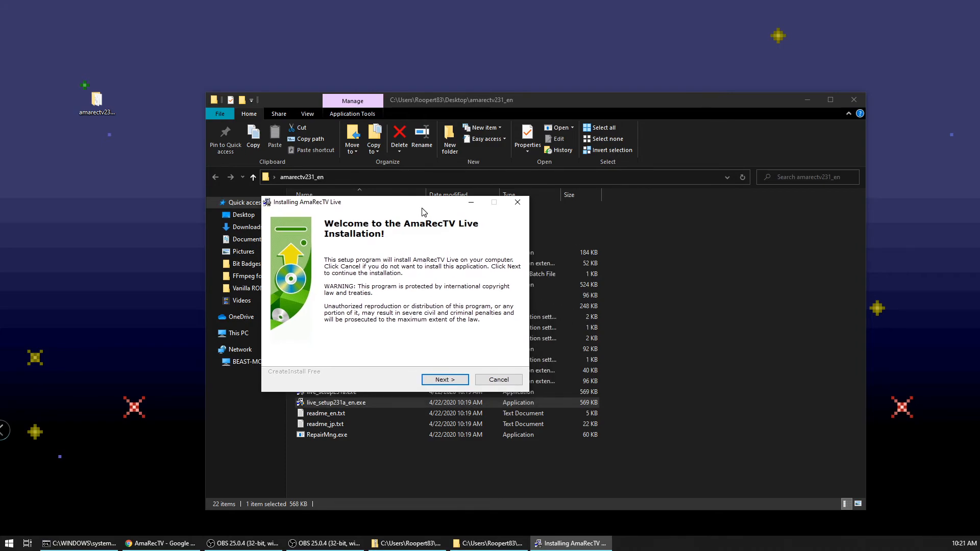
{"action": "mouse_move", "coordinate": [441, 242]}
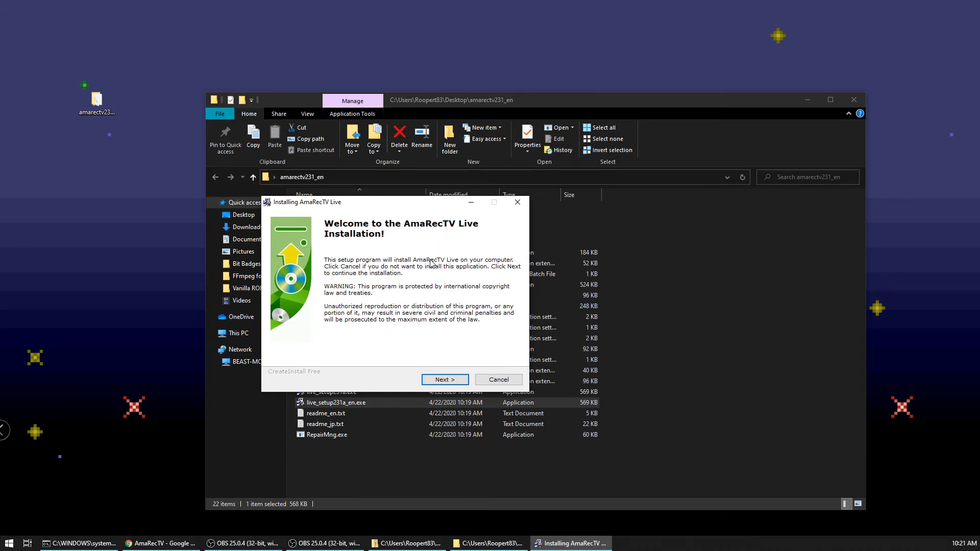
{"action": "mouse_move", "coordinate": [434, 261]}
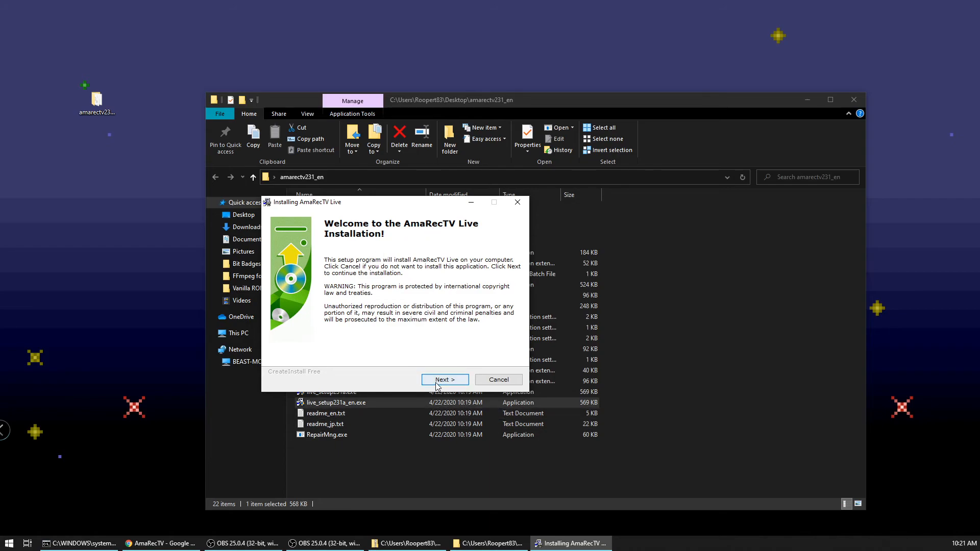
{"action": "left_click", "coordinate": [443, 379]}
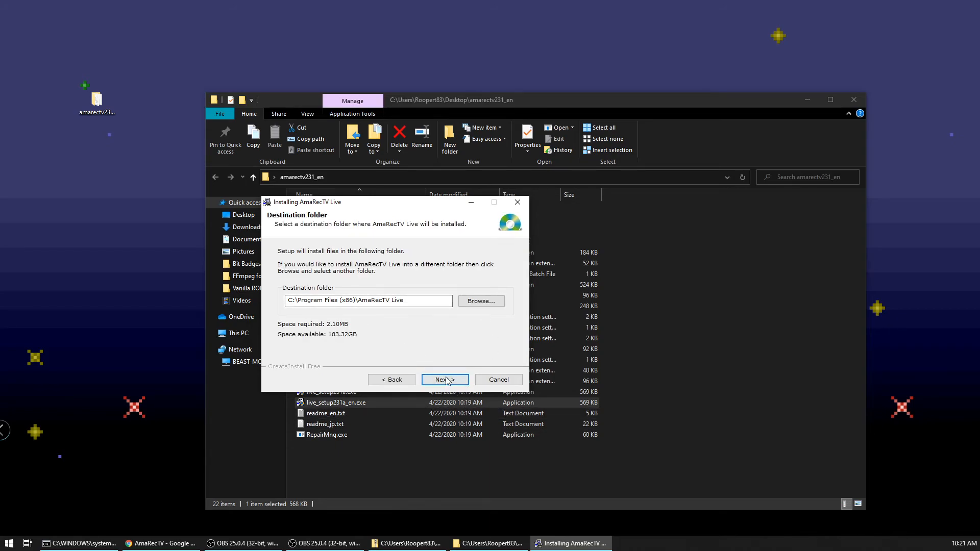
{"action": "left_click", "coordinate": [445, 379]}
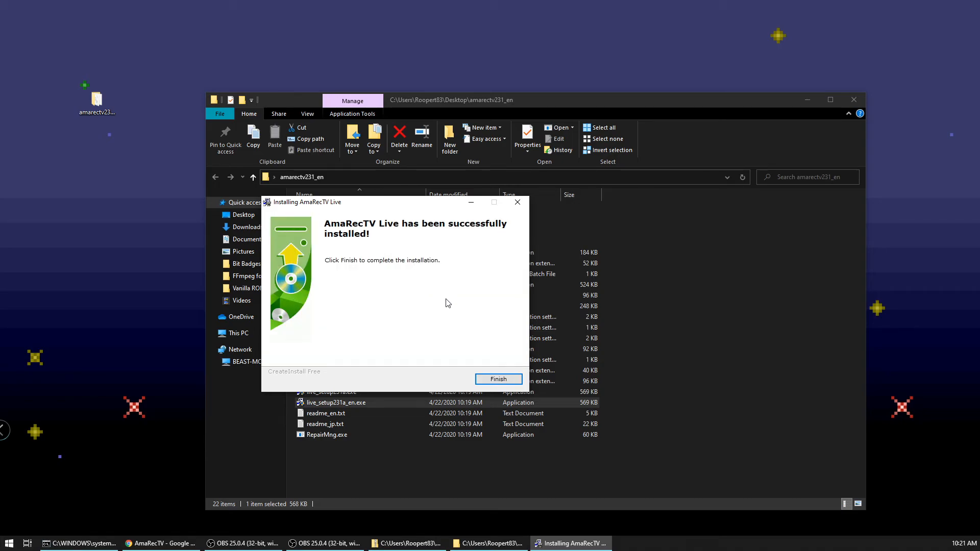
{"action": "left_click", "coordinate": [498, 379]}
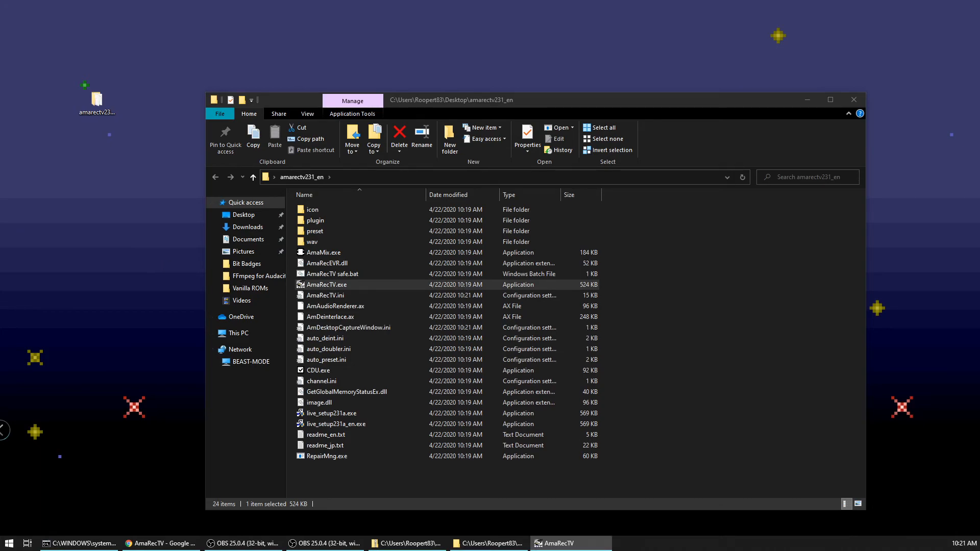
- Launch AmaRecTV.exe and accept the capture-device information notice
{"action": "double_click", "coordinate": [324, 284]}
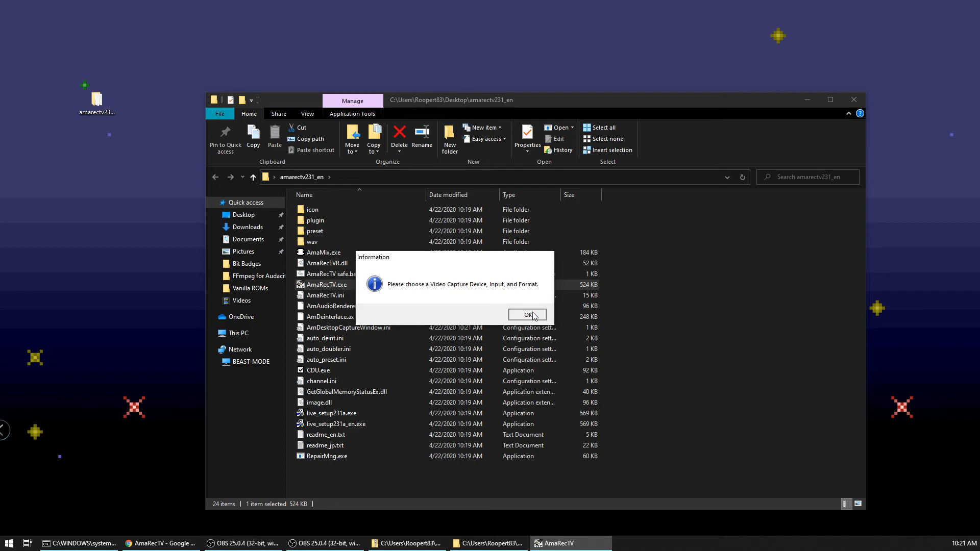
{"action": "left_click", "coordinate": [526, 314]}
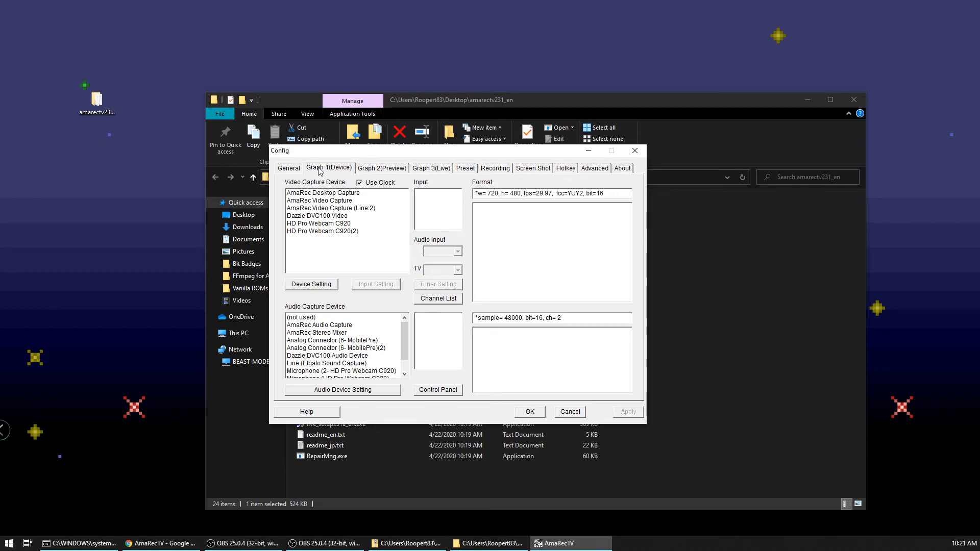
{"action": "mouse_move", "coordinate": [449, 294]}
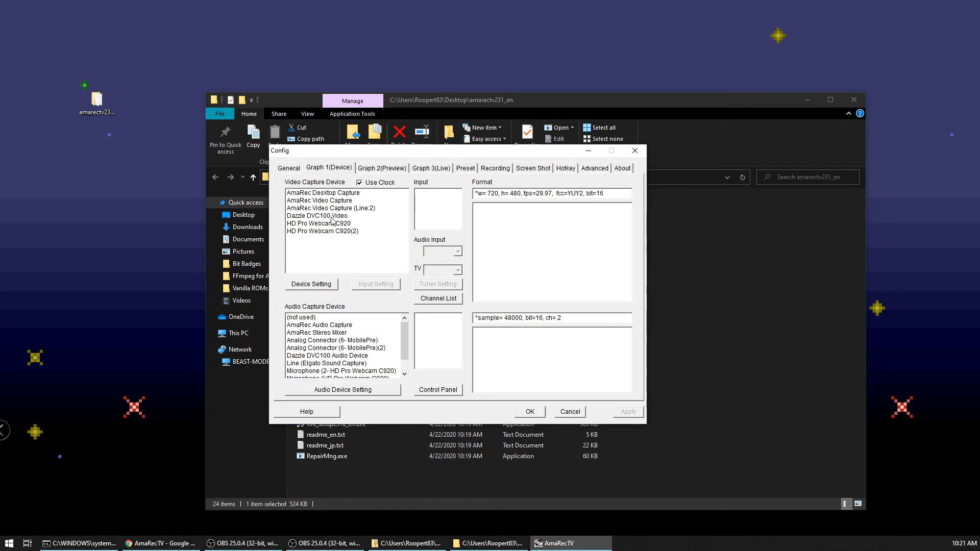
{"action": "mouse_move", "coordinate": [331, 223]}
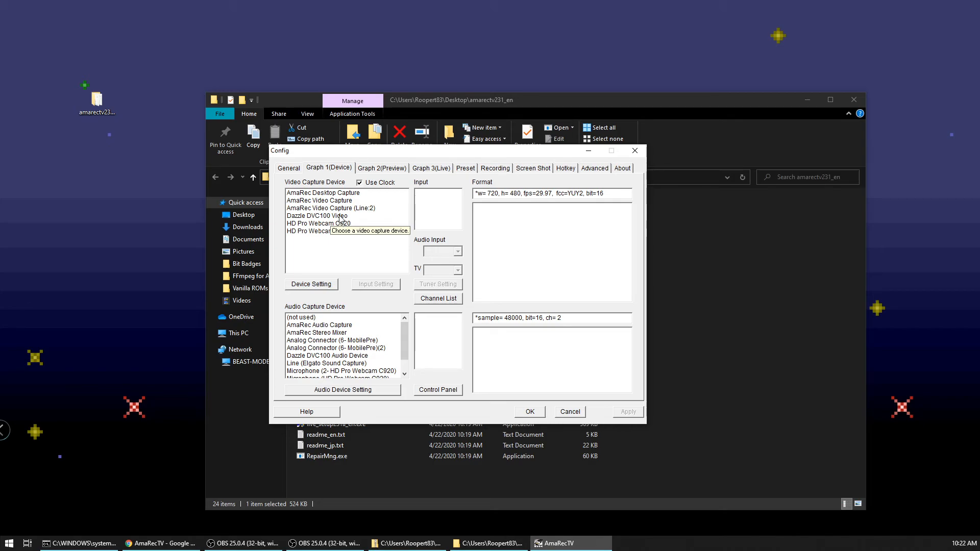
- Select Dazzle DVC100 Video as capture device and settle on SVideo input
{"action": "left_click", "coordinate": [317, 215]}
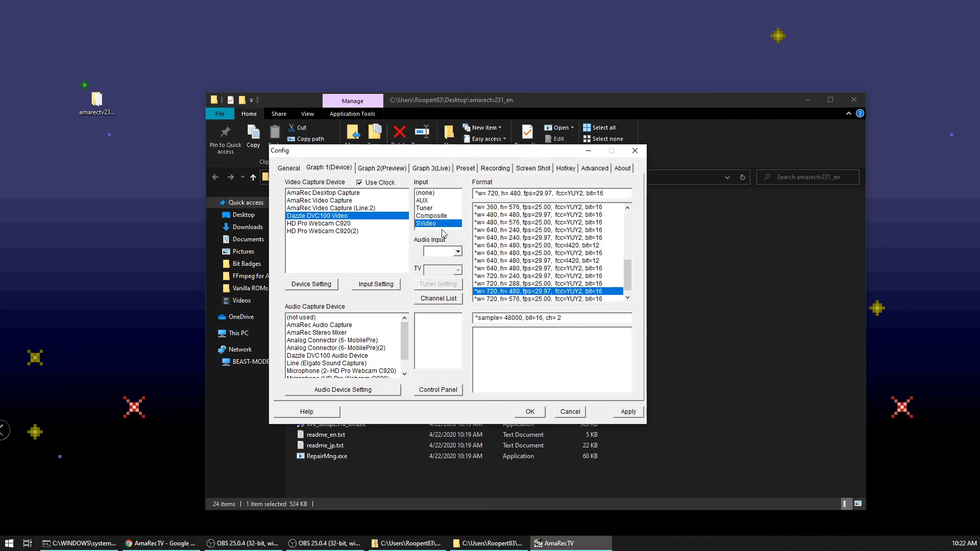
{"action": "mouse_move", "coordinate": [434, 200]}
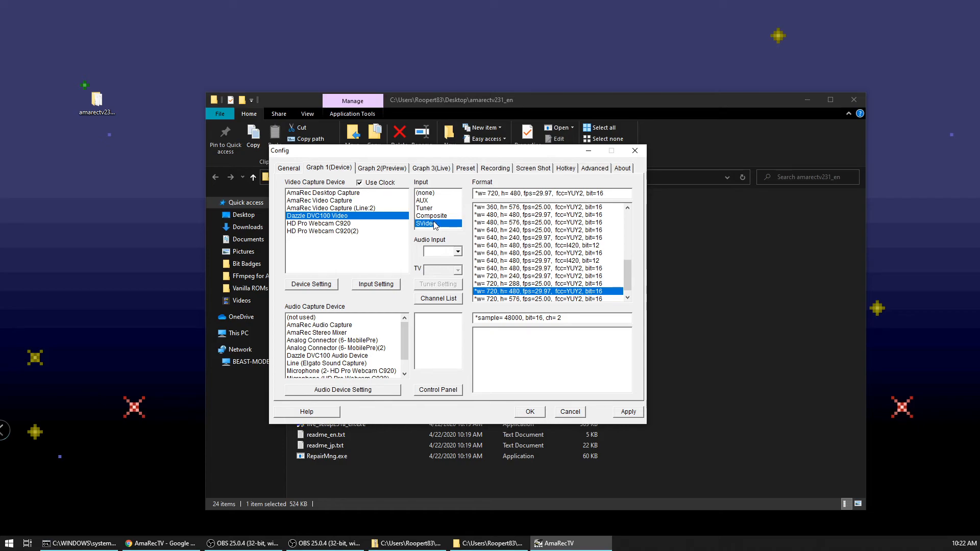
{"action": "left_click", "coordinate": [431, 216]}
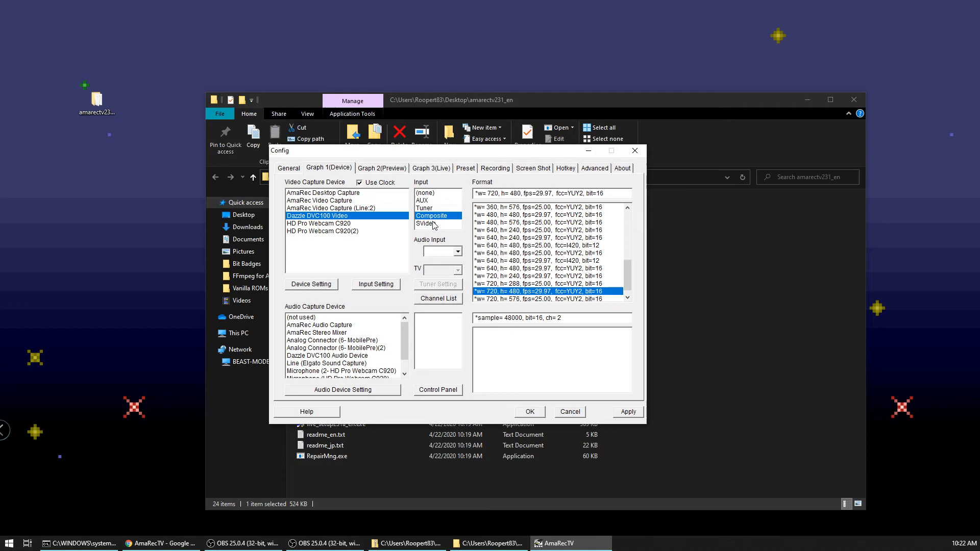
{"action": "left_click", "coordinate": [428, 224]}
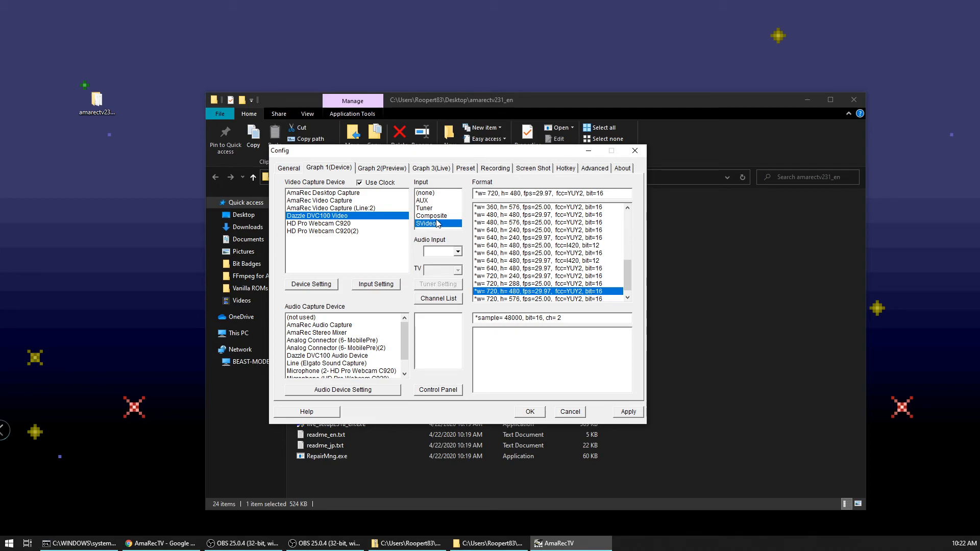
{"action": "left_click", "coordinate": [431, 216]}
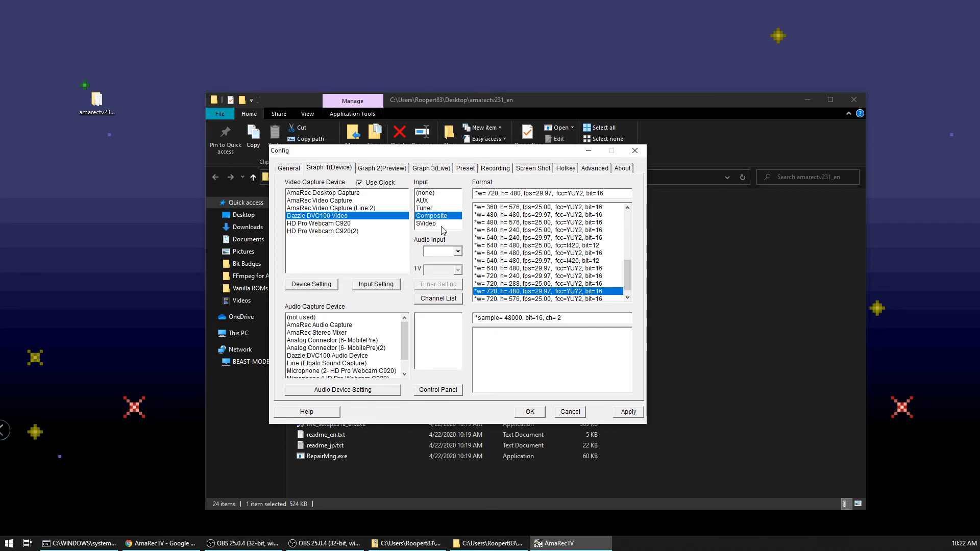
{"action": "mouse_move", "coordinate": [437, 229]}
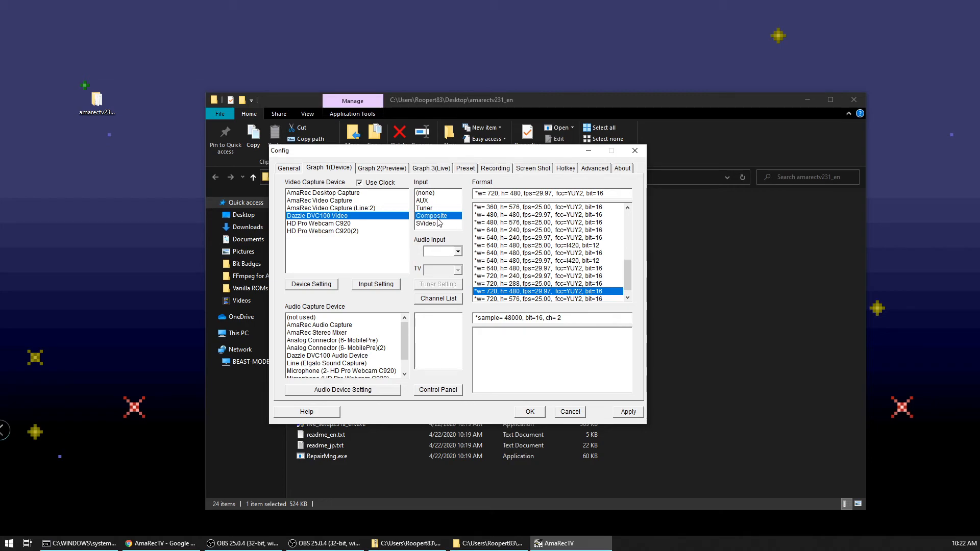
{"action": "left_click", "coordinate": [427, 223]}
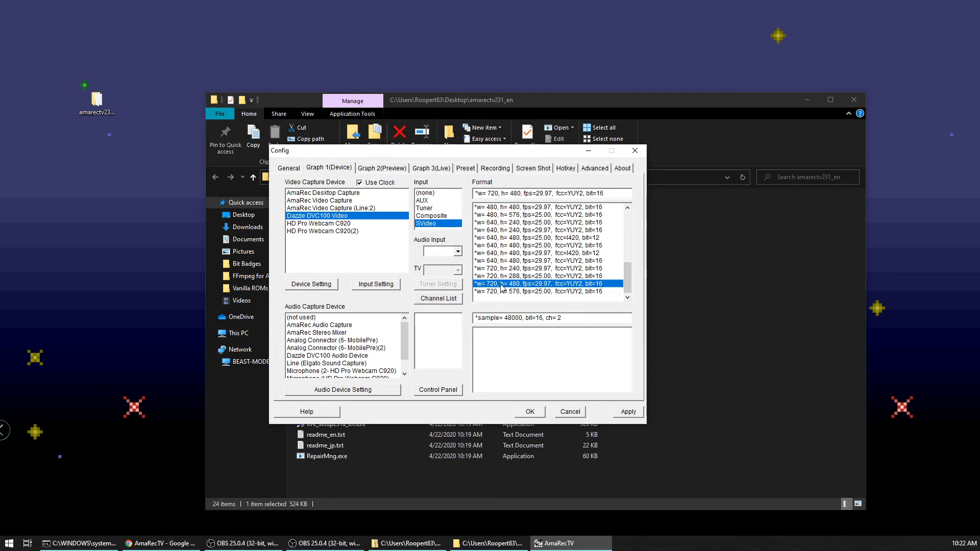
{"action": "mouse_move", "coordinate": [524, 294]}
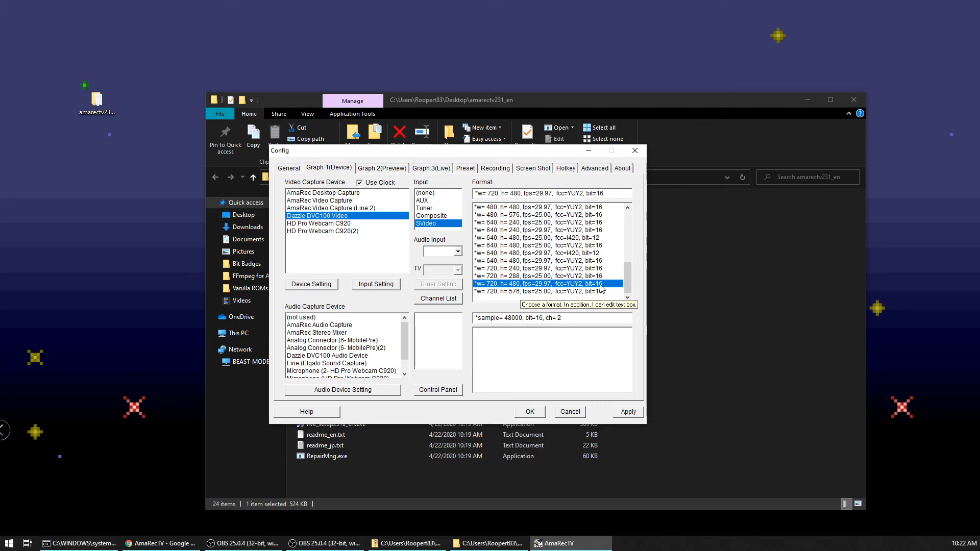
- Choose Dazzle DVC100 Audio Device at 48000 Hz 16-bit stereo and apply the settings
{"action": "scroll", "scroll_direction": "down", "scroll_amount": 3}
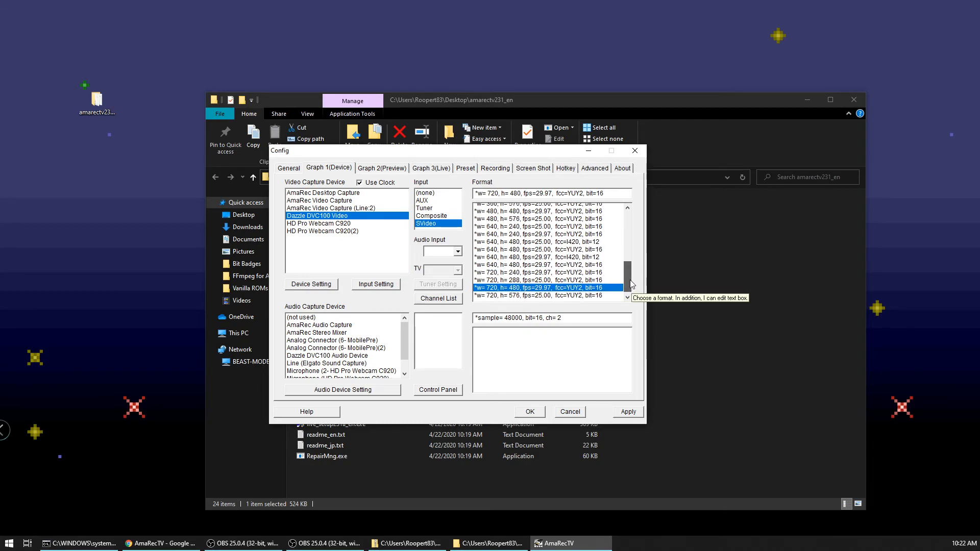
{"action": "scroll", "scroll_direction": "down", "scroll_amount": 3}
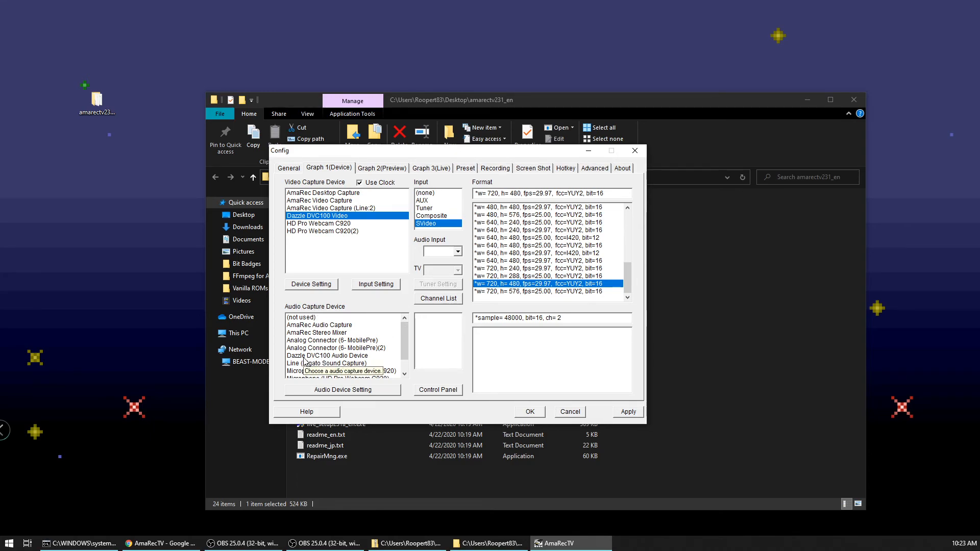
{"action": "left_click", "coordinate": [326, 355]}
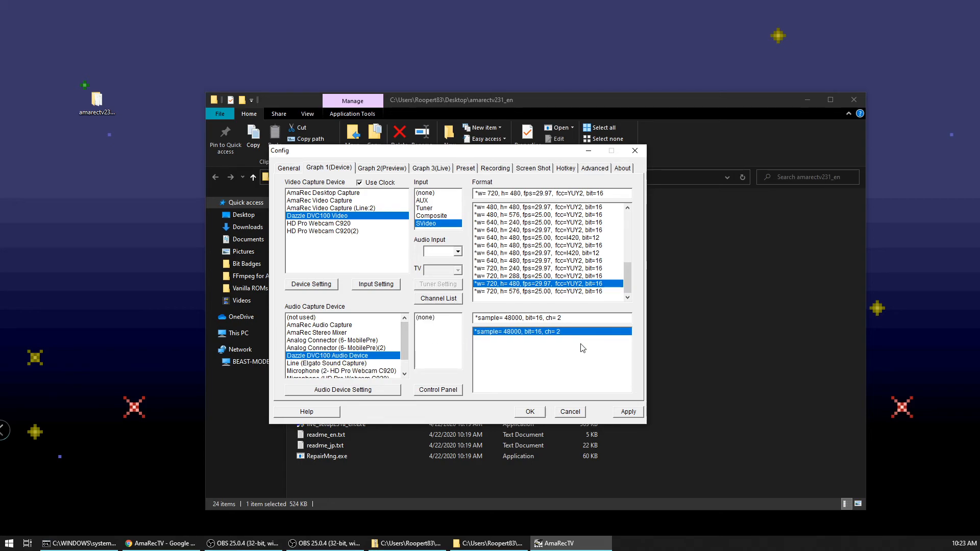
{"action": "mouse_move", "coordinate": [554, 344]}
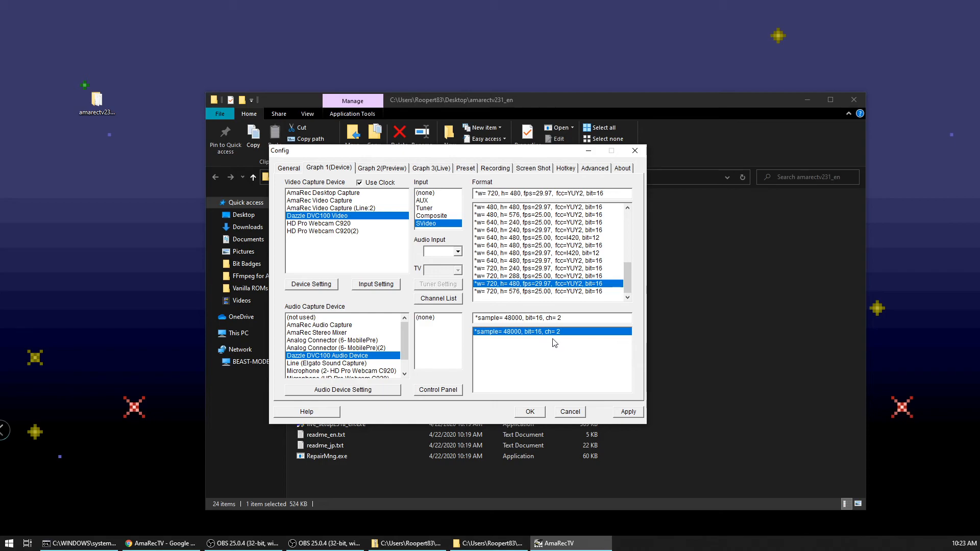
{"action": "left_click", "coordinate": [627, 411]}
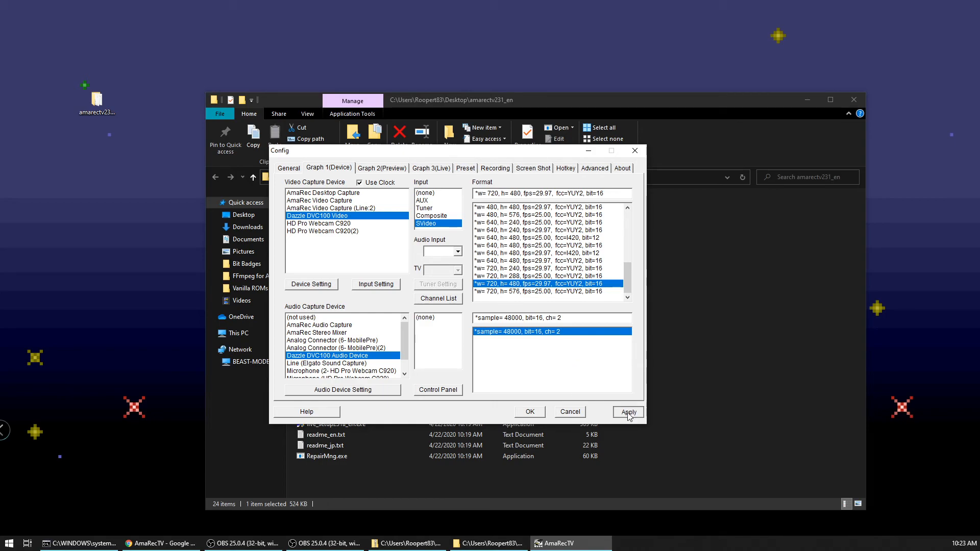
{"action": "left_click", "coordinate": [628, 412]}
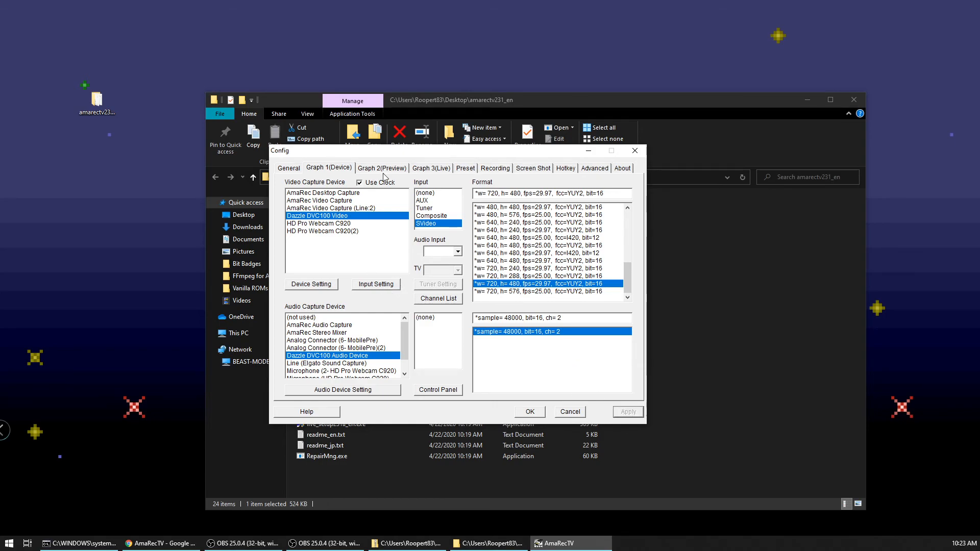
{"action": "left_click", "coordinate": [382, 168]}
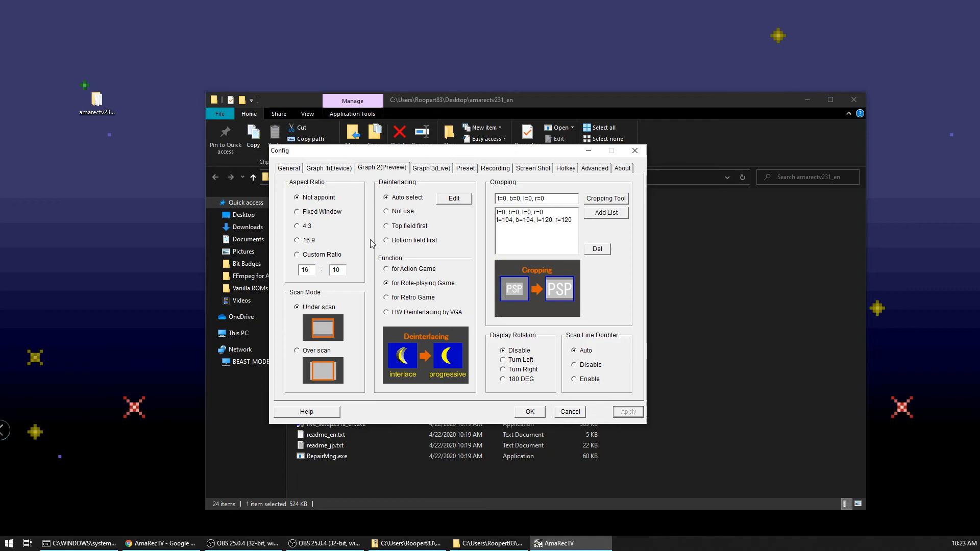
{"action": "mouse_move", "coordinate": [317, 226]}
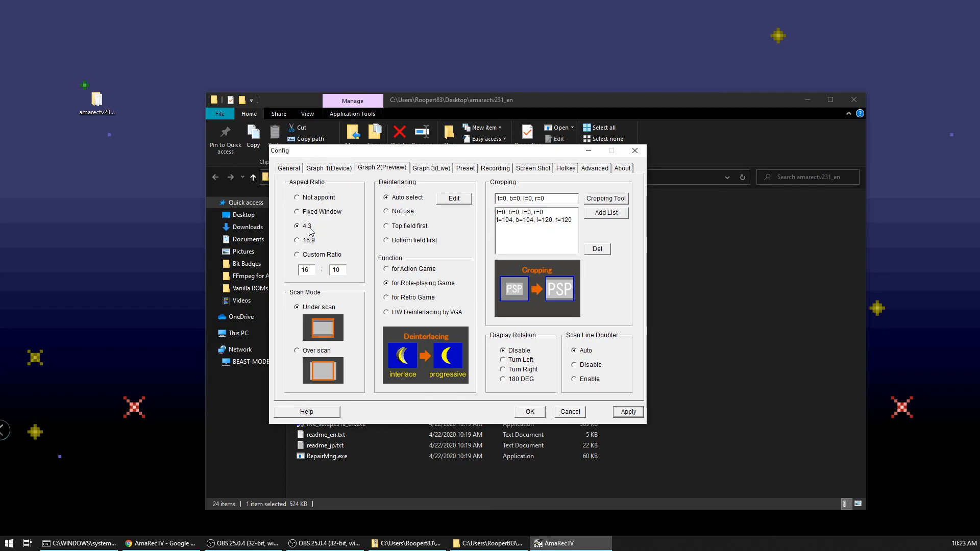
{"action": "mouse_move", "coordinate": [388, 232]}
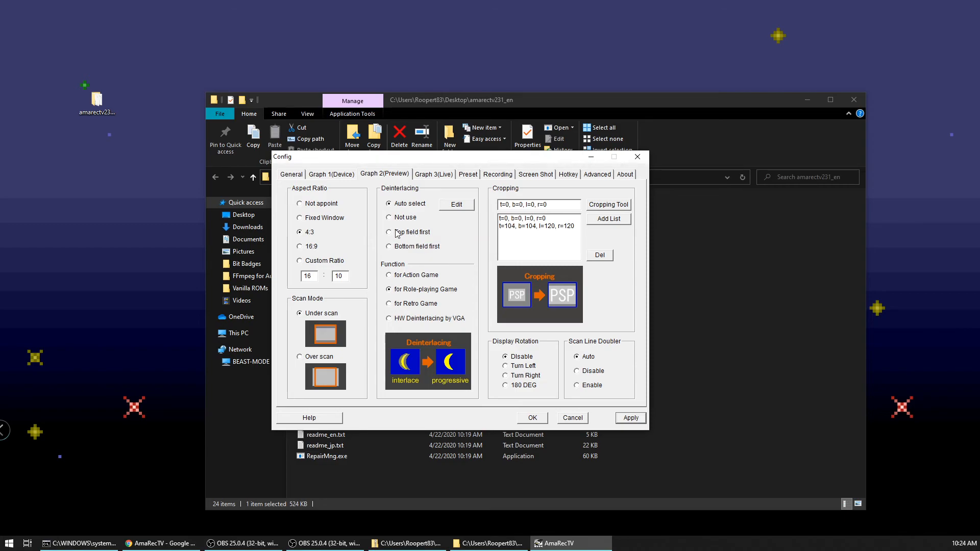
- Set preview deinterlacing to top field first for retro games and apply
{"action": "left_click", "coordinate": [390, 231]}
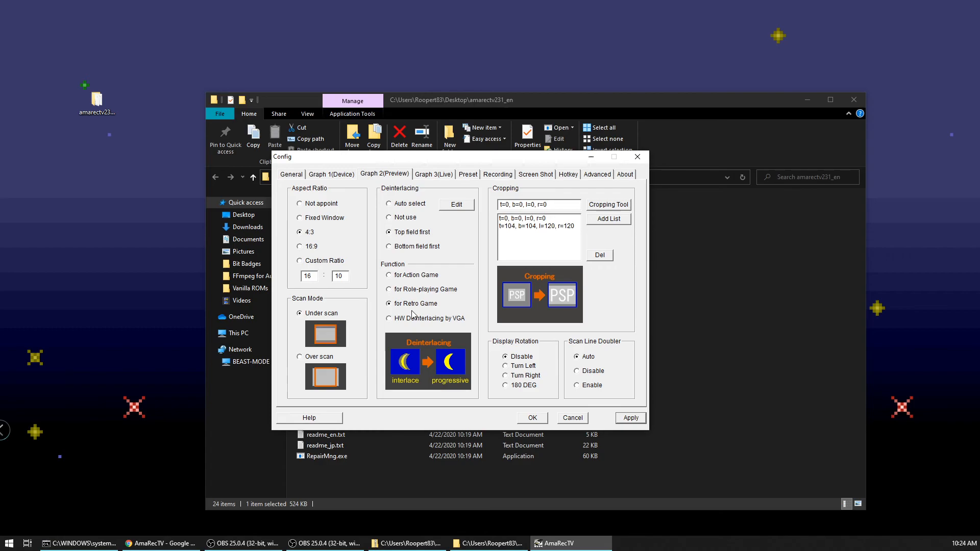
{"action": "mouse_move", "coordinate": [416, 303]}
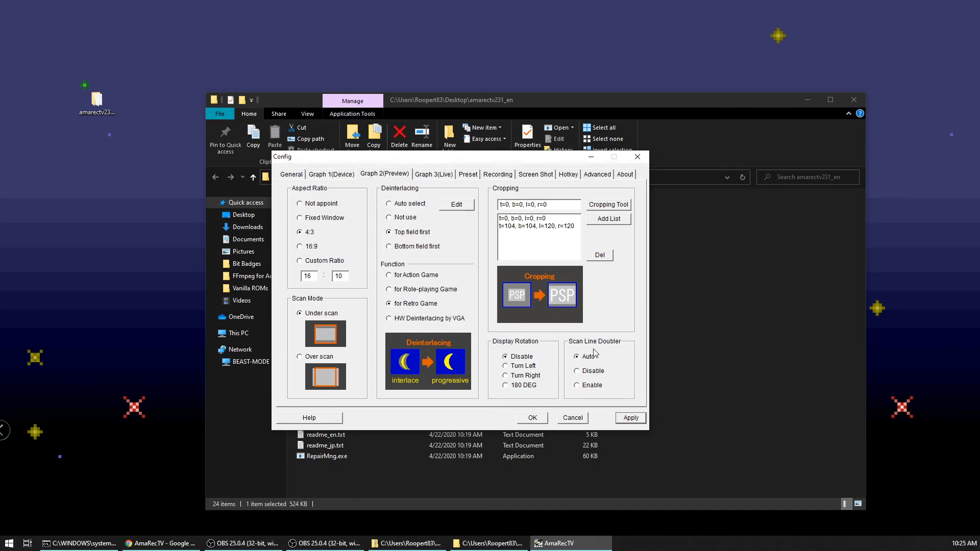
{"action": "mouse_move", "coordinate": [592, 375]}
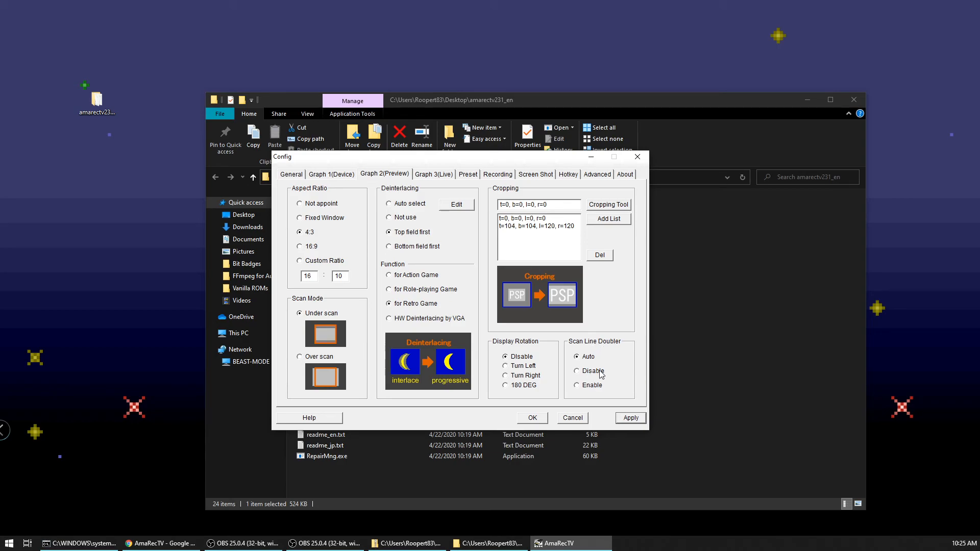
{"action": "mouse_move", "coordinate": [603, 375]}
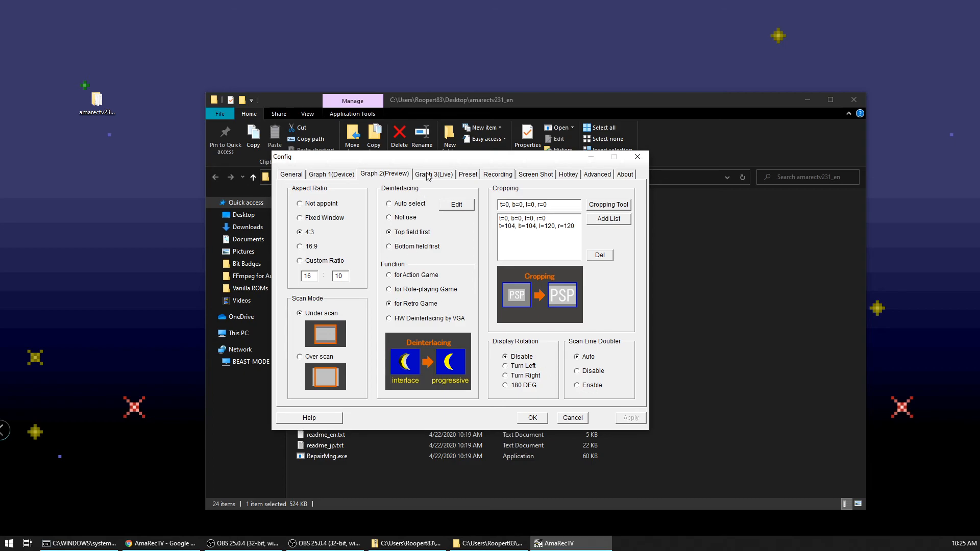
{"action": "left_click", "coordinate": [433, 173]}
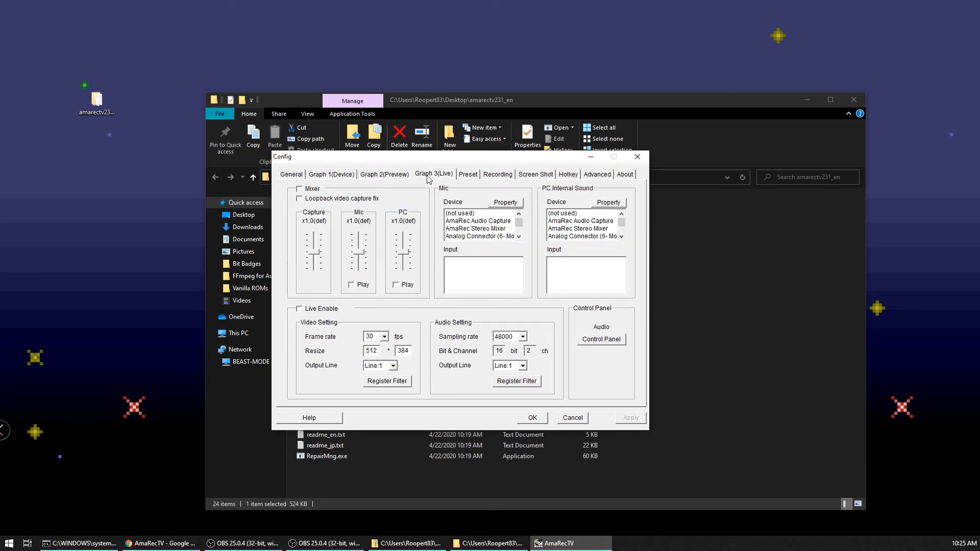
{"action": "mouse_move", "coordinate": [570, 271]}
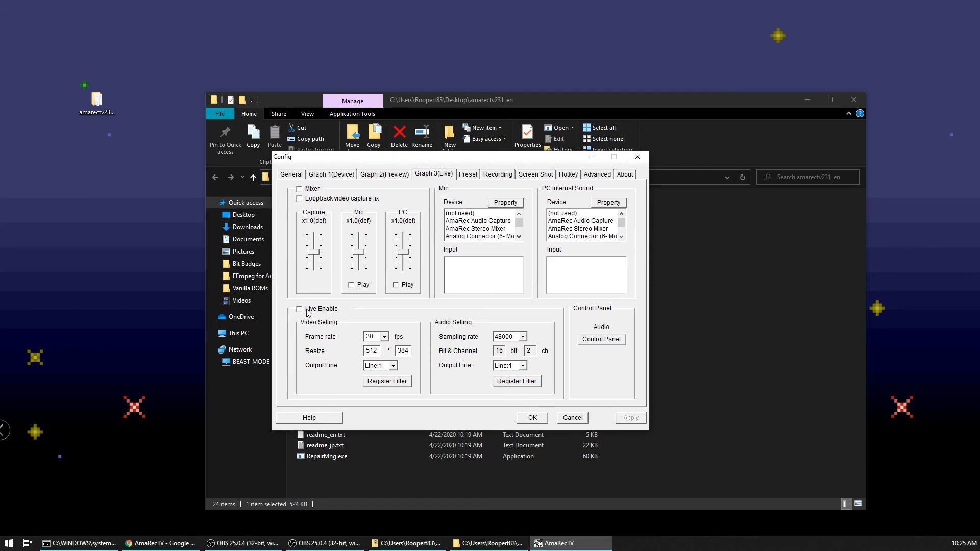
{"action": "mouse_move", "coordinate": [324, 315]}
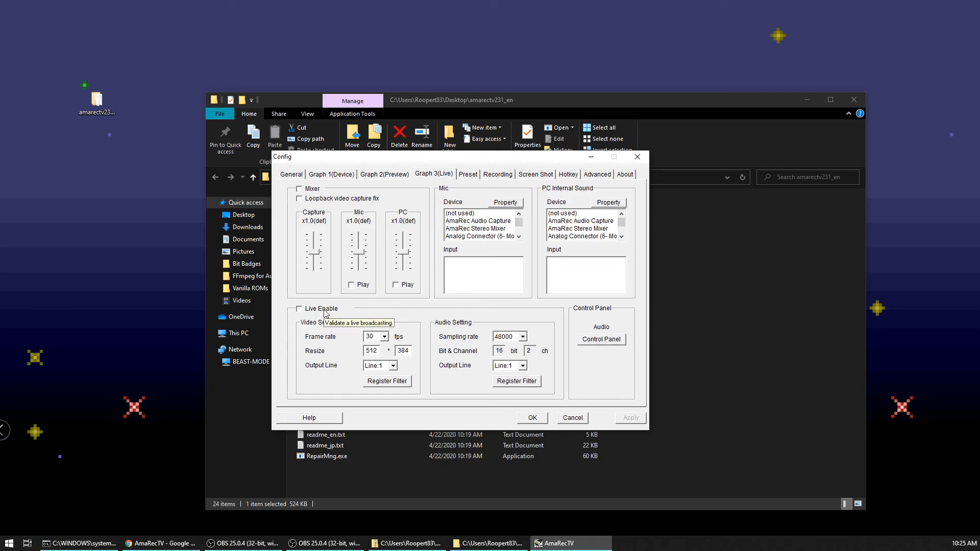
{"action": "mouse_move", "coordinate": [350, 318]}
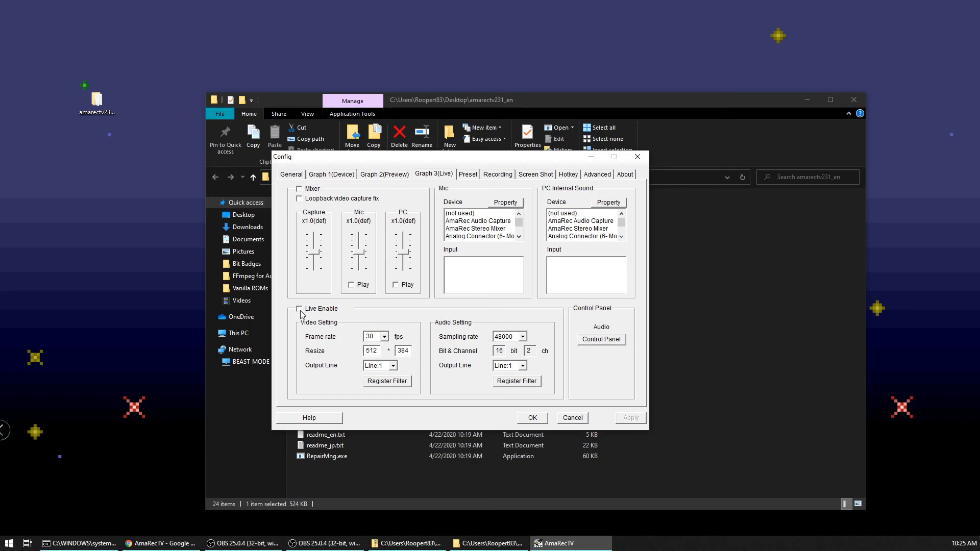
- Enable live output resized to 720 × 480, then return to the device settings
{"action": "left_click", "coordinate": [300, 309]}
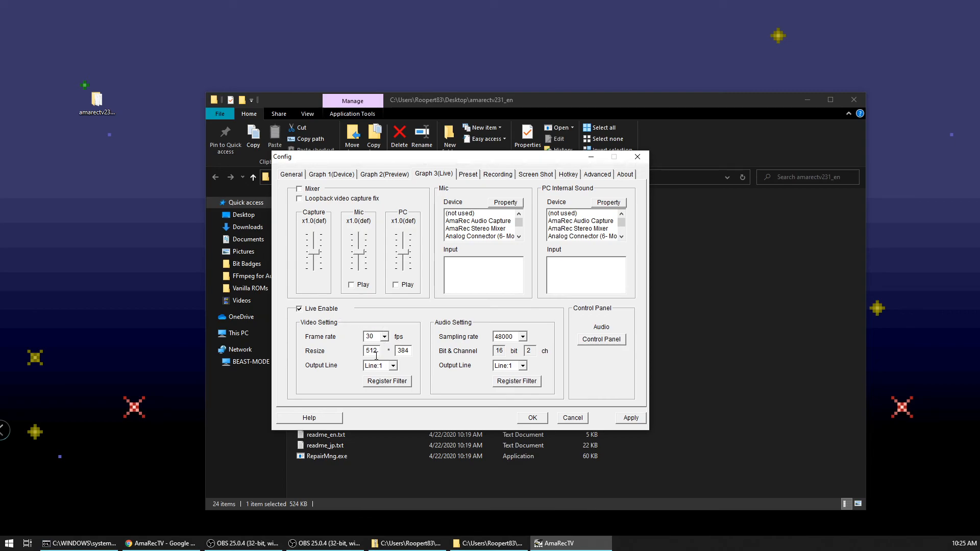
{"action": "triple_click", "coordinate": [371, 351]}
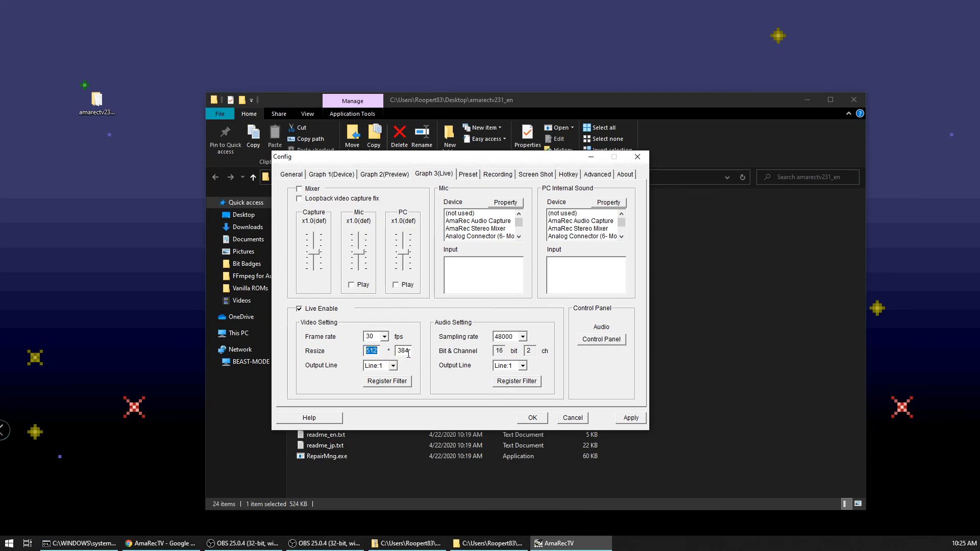
{"action": "type", "text": "720"}
{"action": "left_click", "coordinate": [402, 351]}
{"action": "type", "text": "480"}
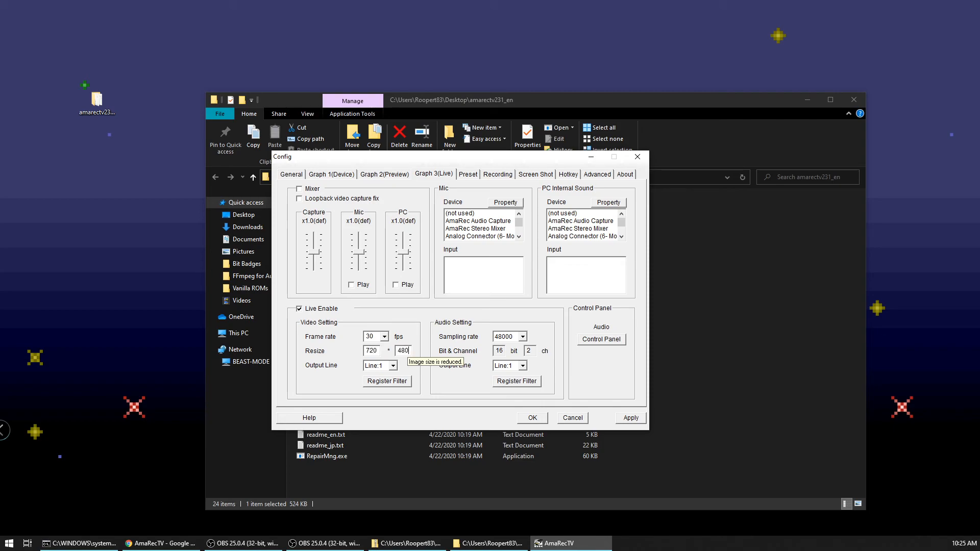
{"action": "left_click", "coordinate": [332, 173]}
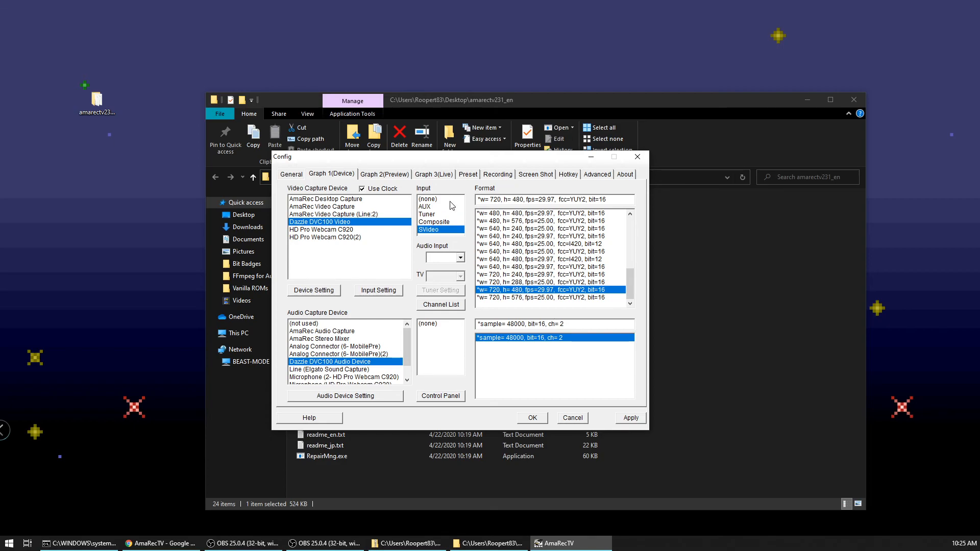
- Set the Graph 3 (Live) output frame rate to 60 fps
{"action": "left_click", "coordinate": [434, 174]}
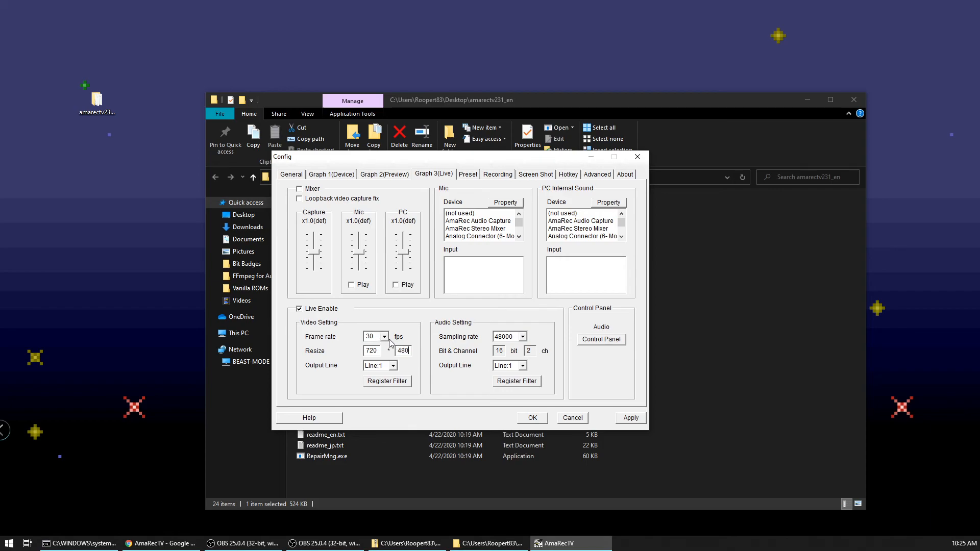
{"action": "left_click", "coordinate": [383, 336]}
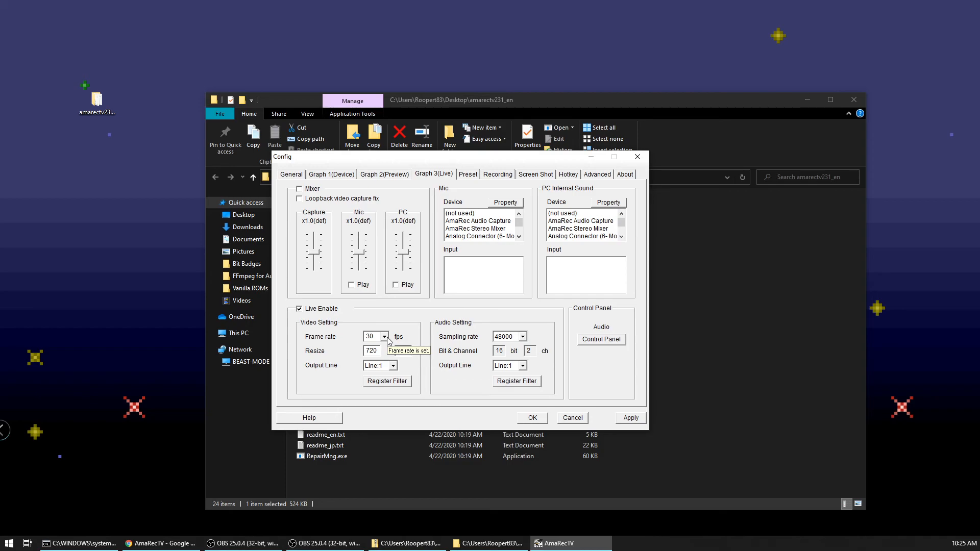
{"action": "left_click", "coordinate": [384, 336]}
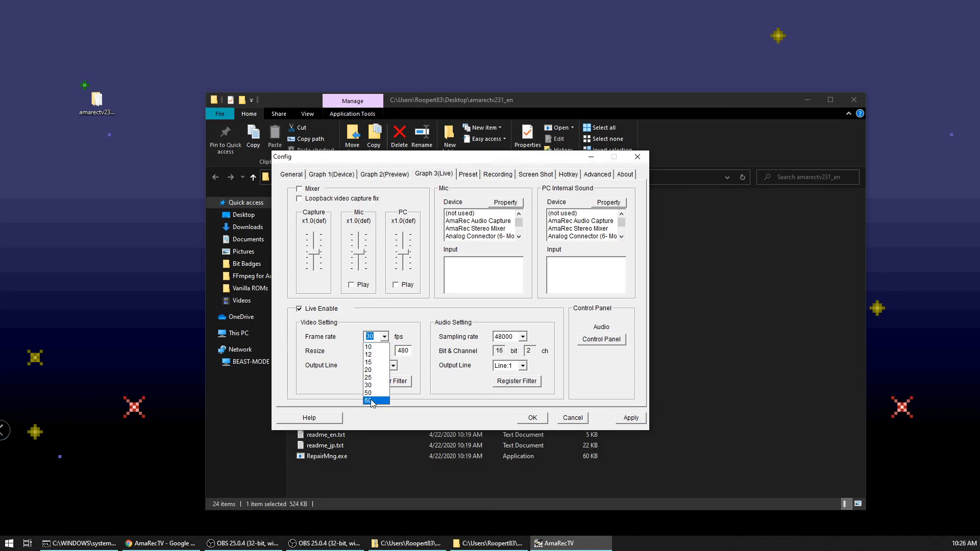
{"action": "left_click", "coordinate": [372, 400]}
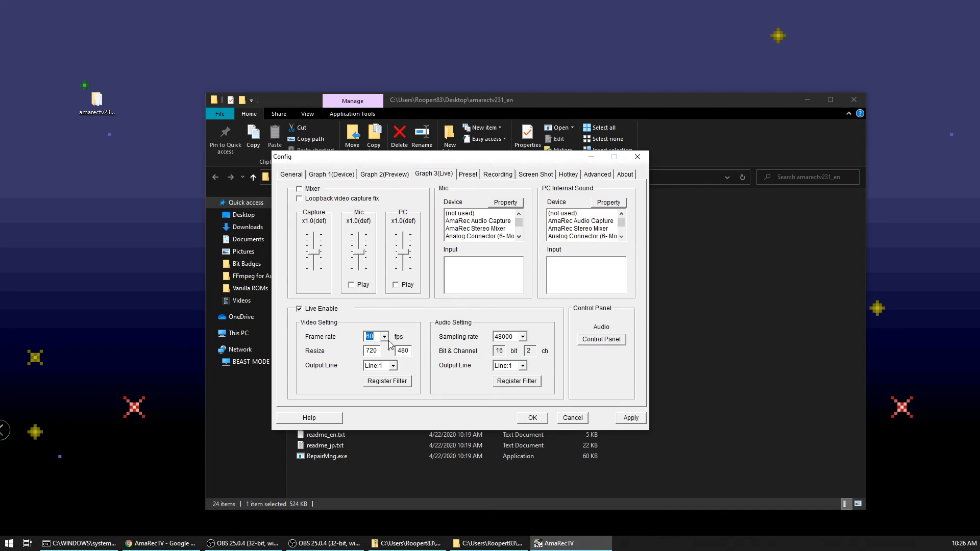
{"action": "mouse_move", "coordinate": [629, 410]}
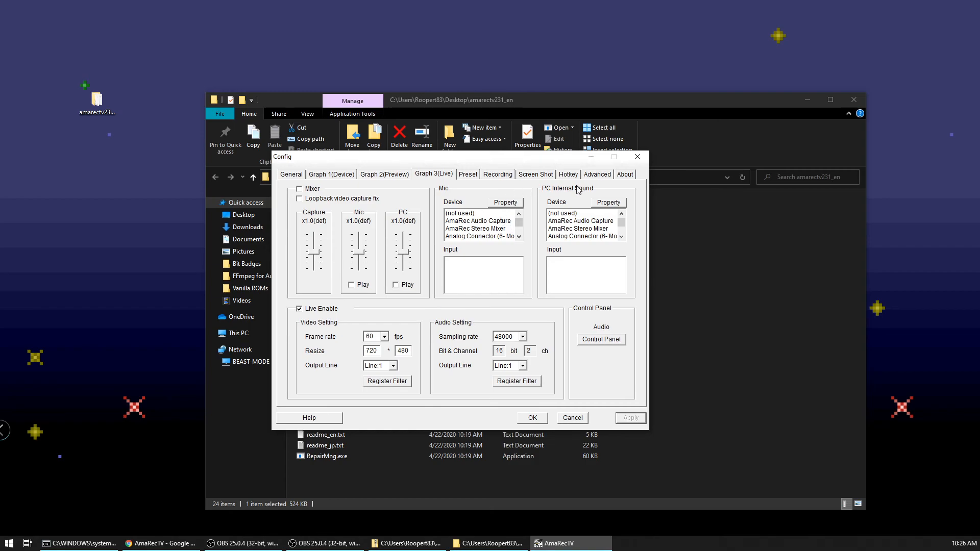
{"action": "mouse_move", "coordinate": [530, 179]}
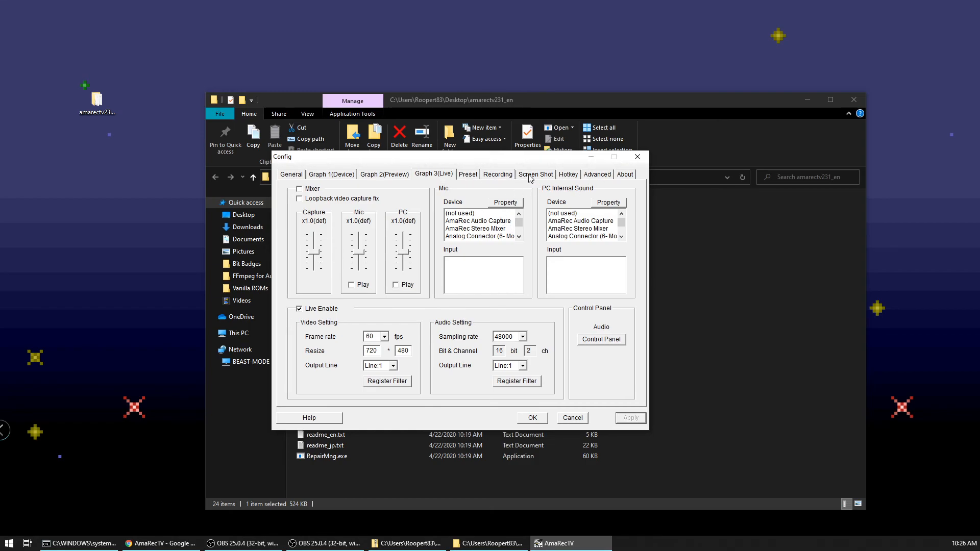
{"action": "mouse_move", "coordinate": [555, 191]}
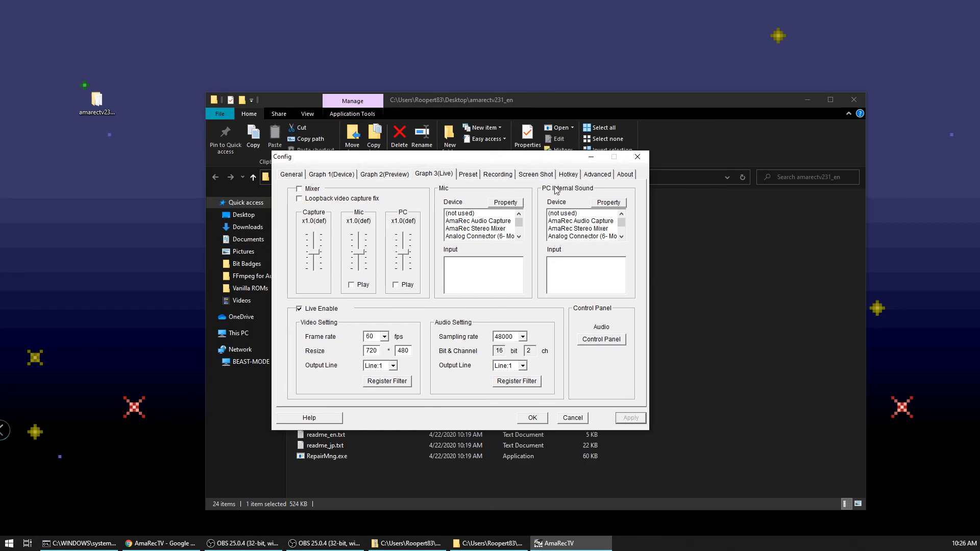
{"action": "mouse_move", "coordinate": [553, 189]}
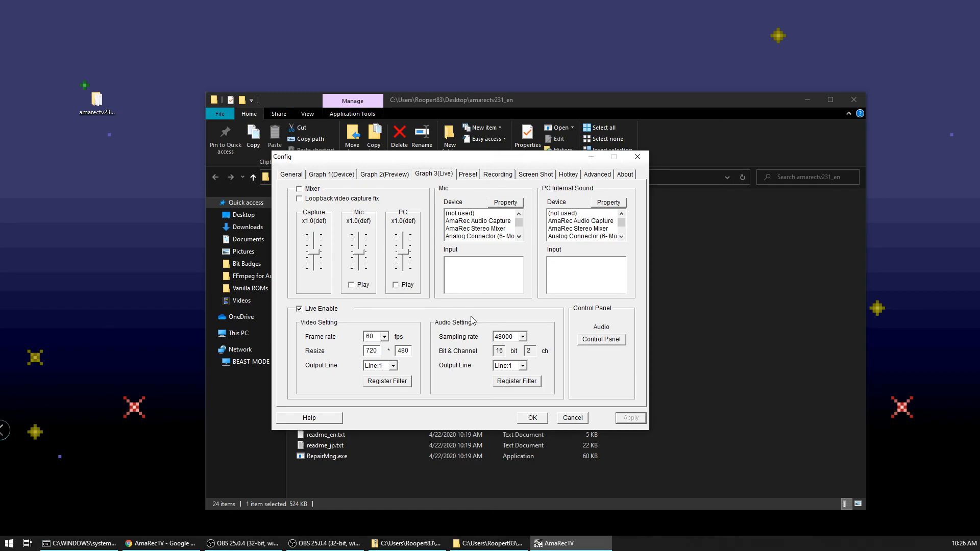
{"action": "mouse_move", "coordinate": [471, 318]}
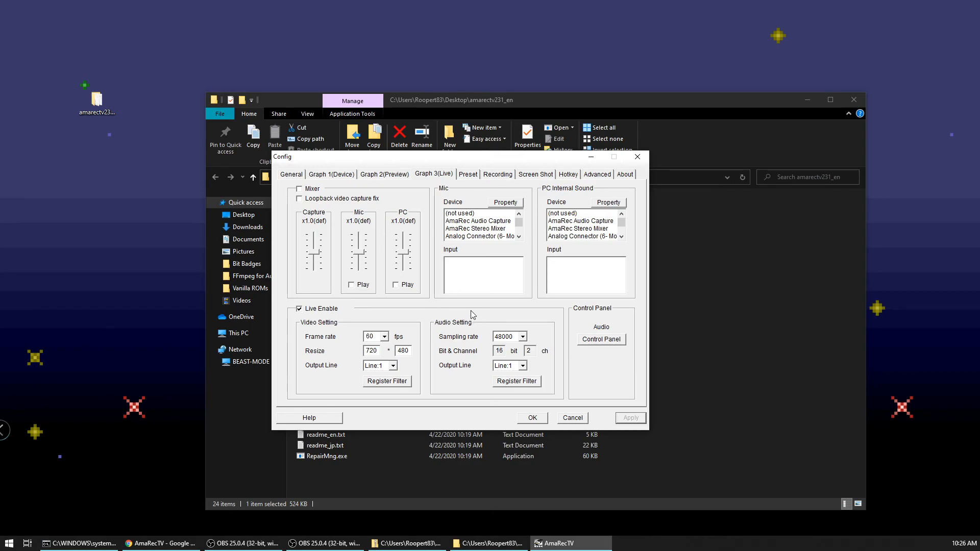
{"action": "mouse_move", "coordinate": [459, 370]}
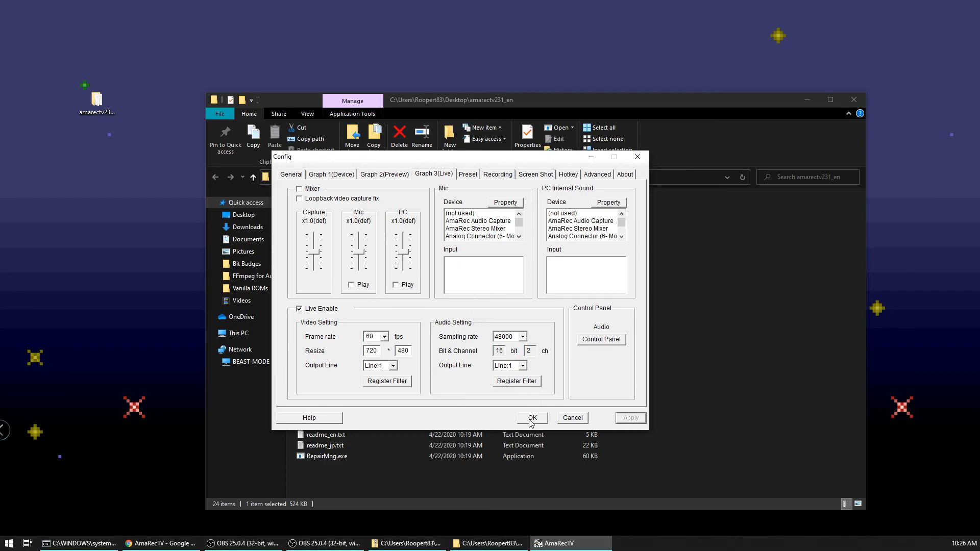
- Confirm the Config settings and relaunch AmaRecTV.exe to show the Dazzle S-Video feed
{"action": "left_click", "coordinate": [531, 418]}
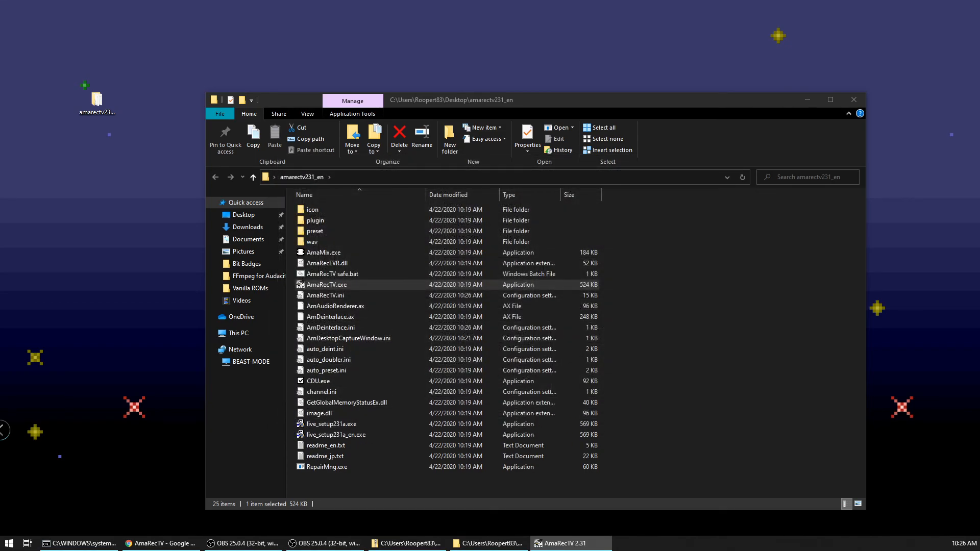
{"action": "double_click", "coordinate": [325, 284]}
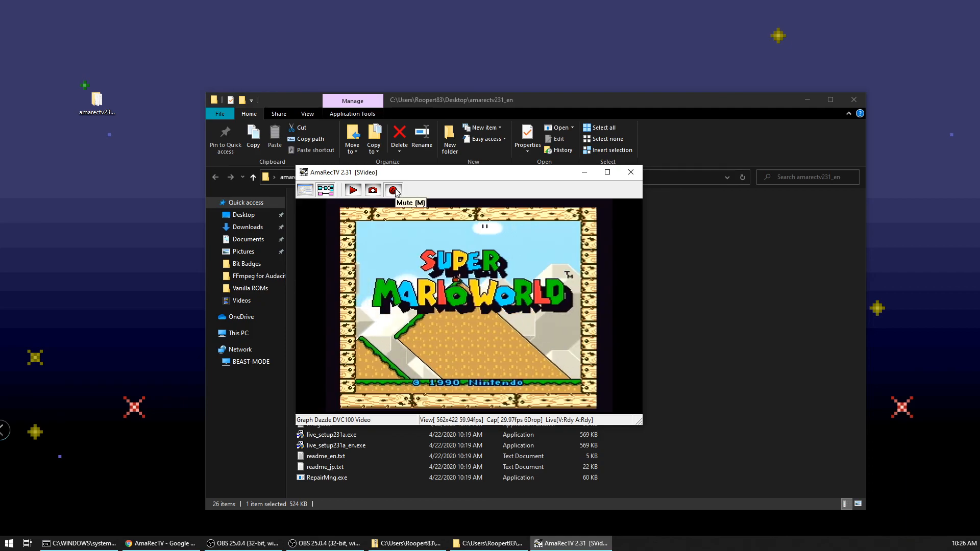
- Mute the preview sound and keep SVideo as the capture input
{"action": "left_click", "coordinate": [393, 190]}
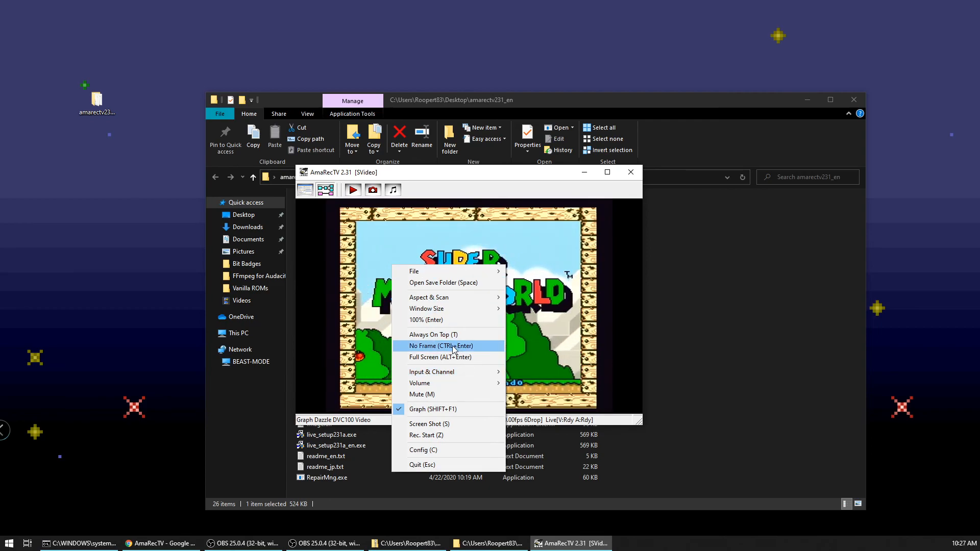
{"action": "mouse_move", "coordinate": [438, 372]}
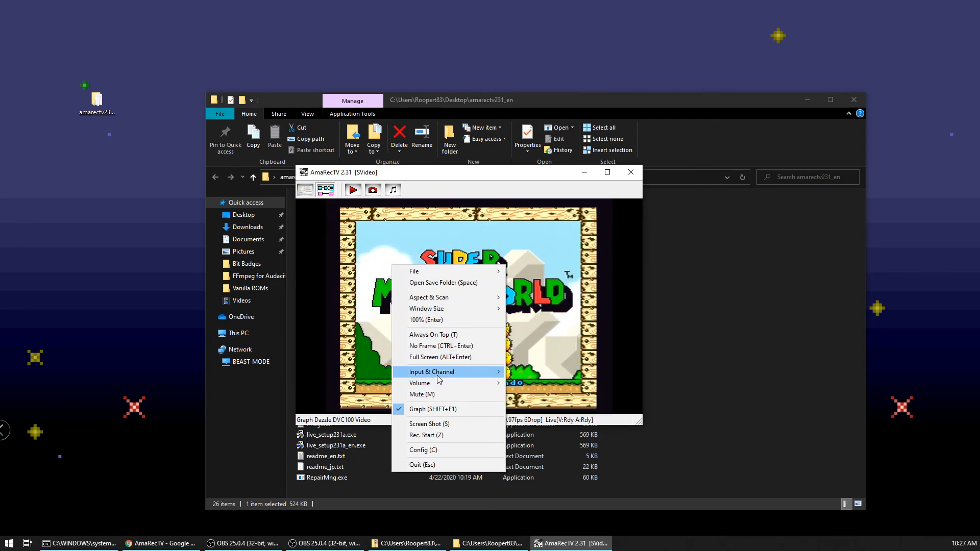
{"action": "mouse_move", "coordinate": [430, 372]}
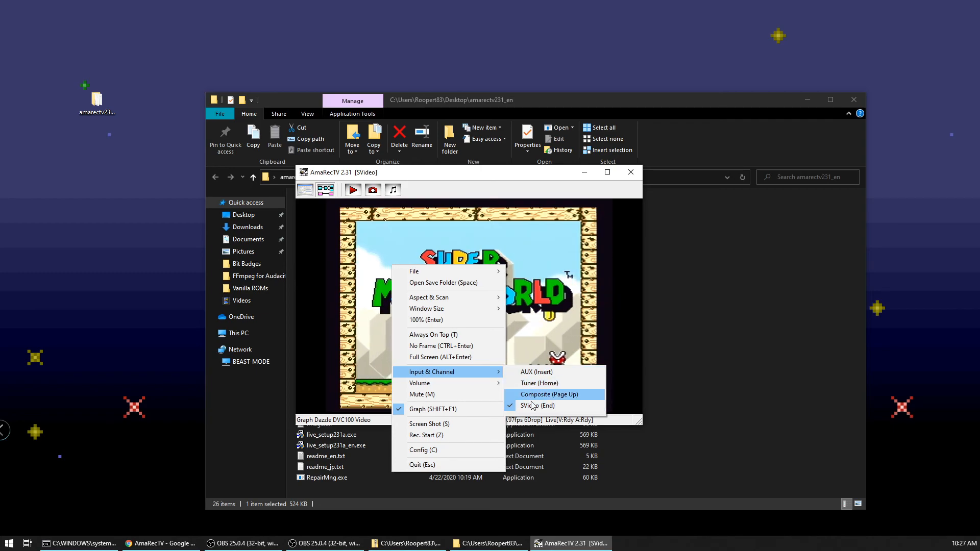
{"action": "left_click", "coordinate": [550, 395]}
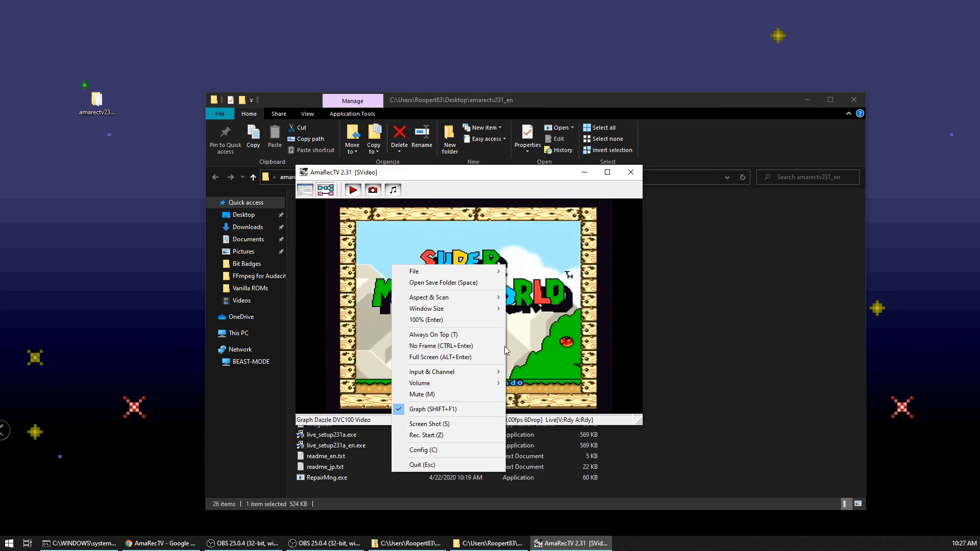
{"action": "mouse_move", "coordinate": [426, 434]}
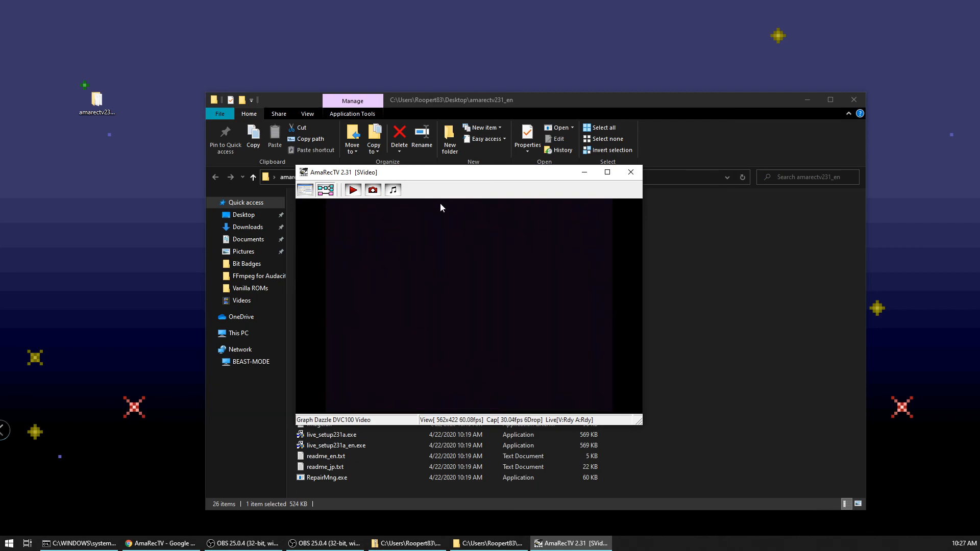
- Minimize AmaRecTV and switch to the OBS Studio window
{"action": "left_click", "coordinate": [351, 189]}
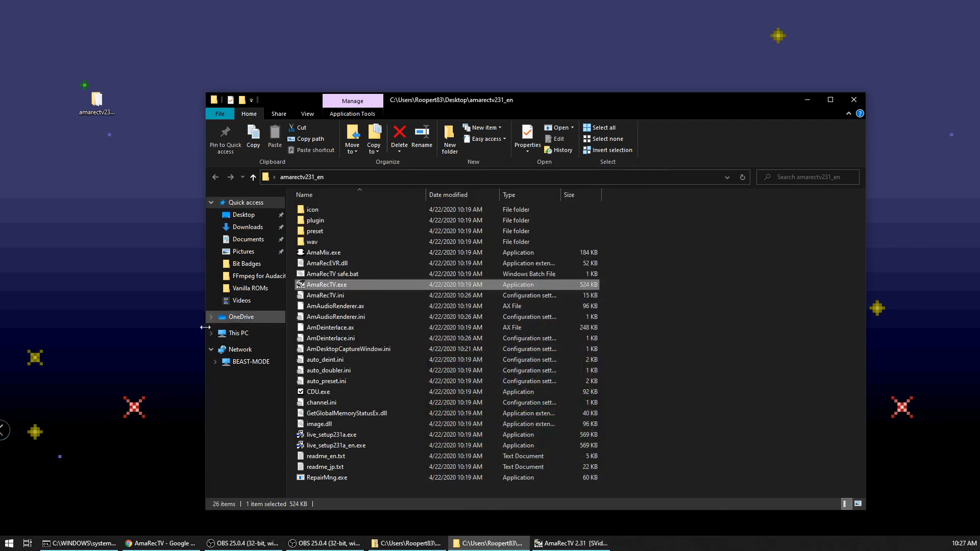
{"action": "left_click", "coordinate": [323, 543]}
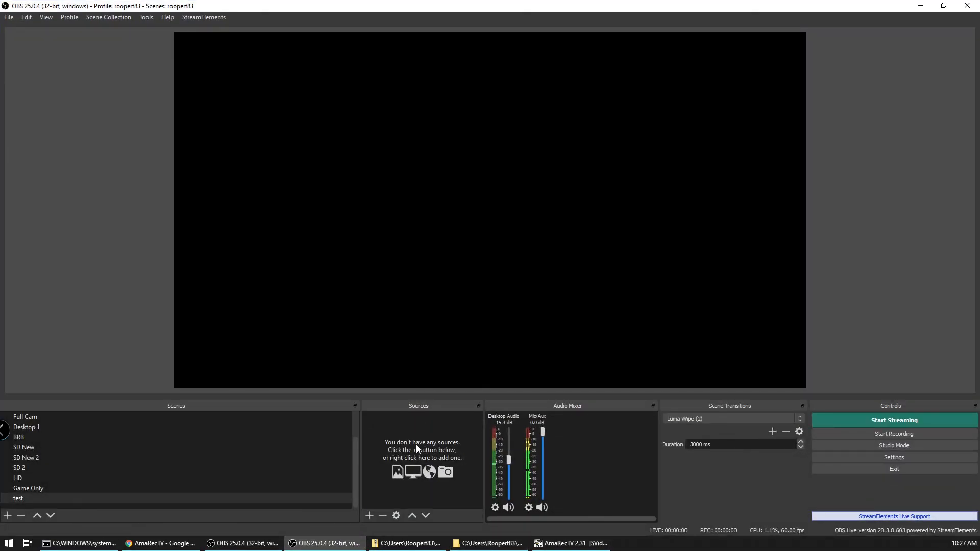
- Add a Video Capture Device source named amarec2 to the test scene
{"action": "left_click", "coordinate": [368, 515]}
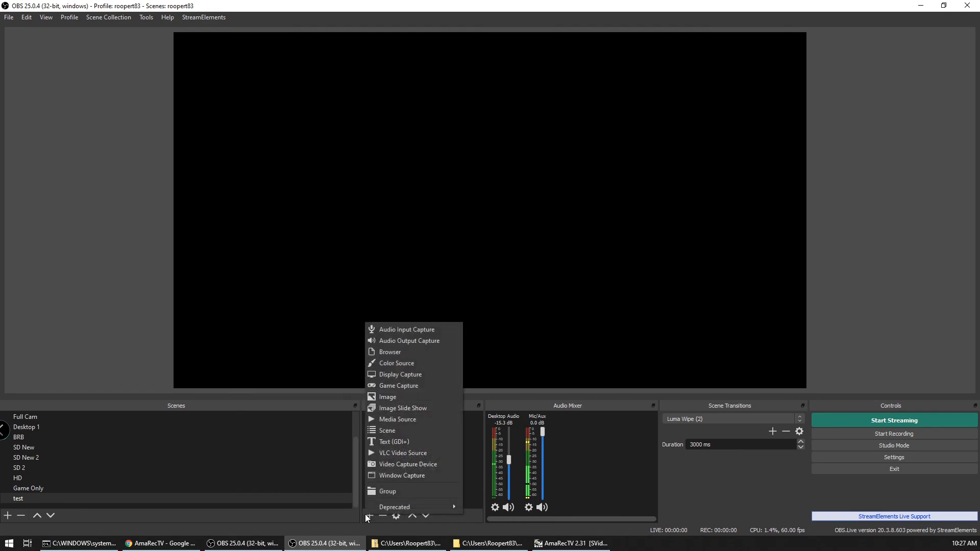
{"action": "left_click", "coordinate": [406, 463]}
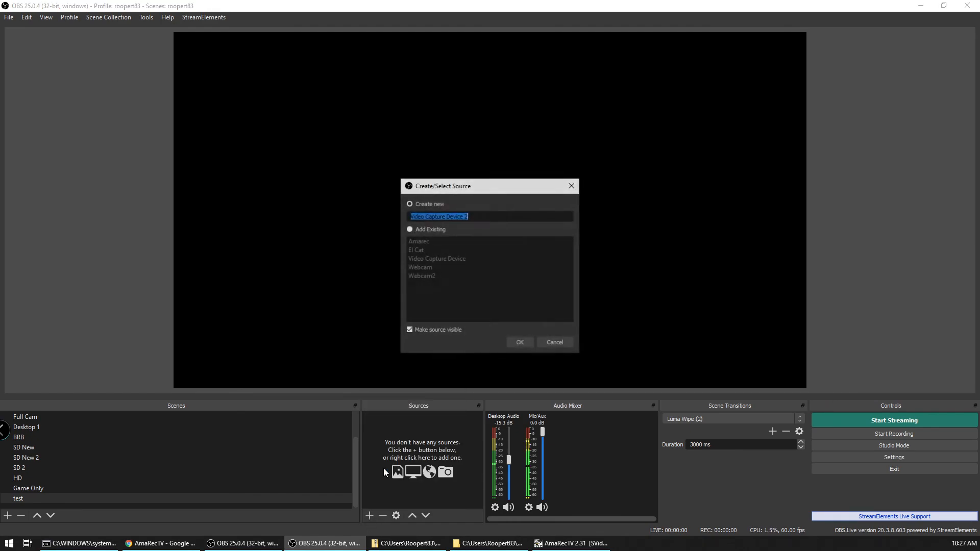
{"action": "type", "text": "a"}
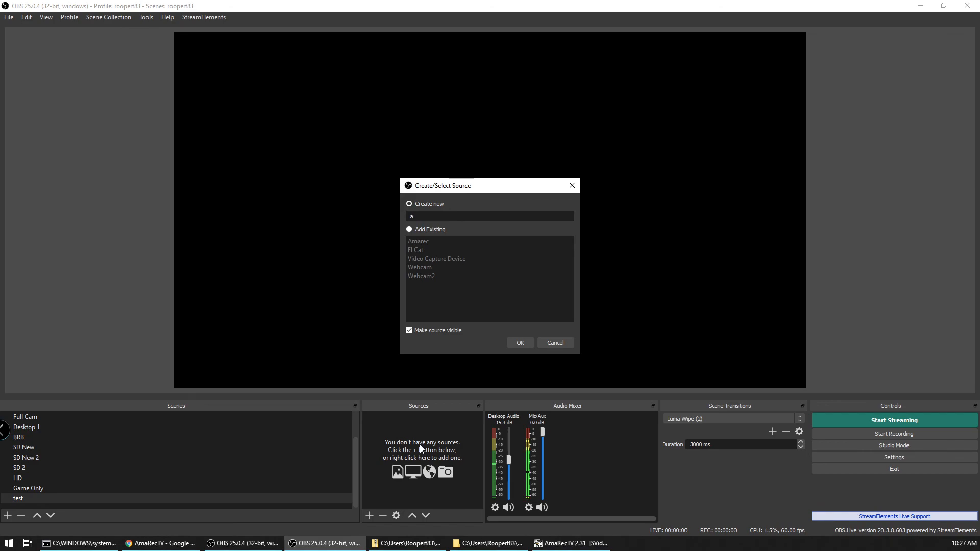
{"action": "type", "text": "marec2"}
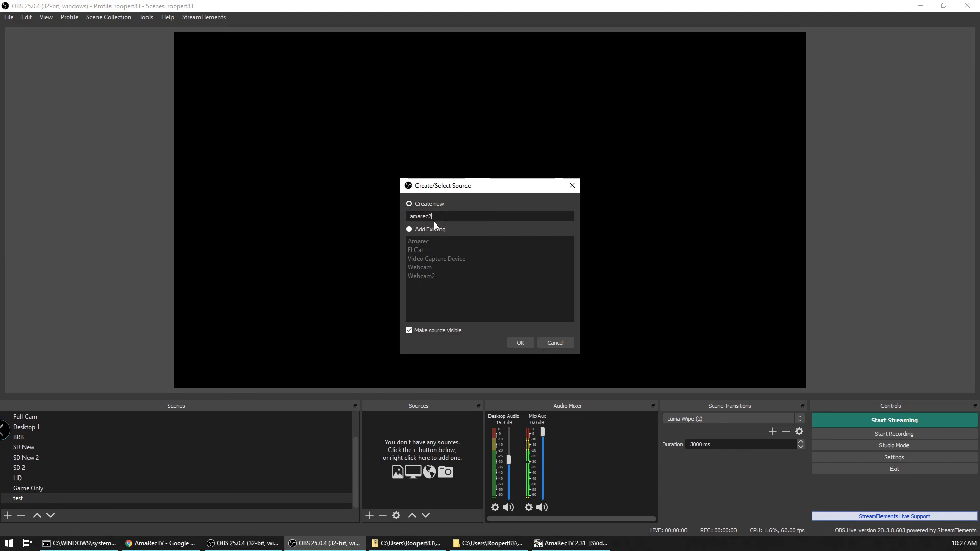
{"action": "left_click", "coordinate": [418, 242]}
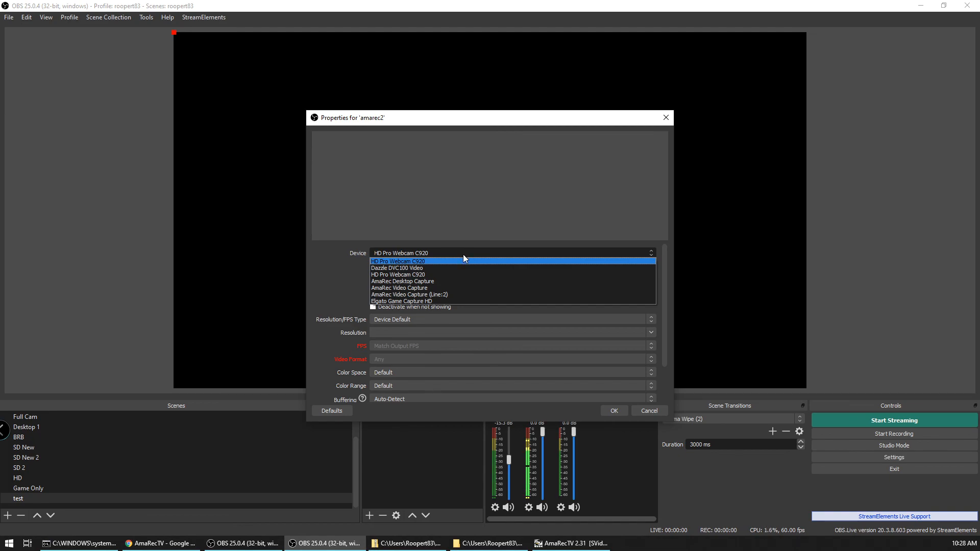
{"action": "mouse_move", "coordinate": [430, 288]}
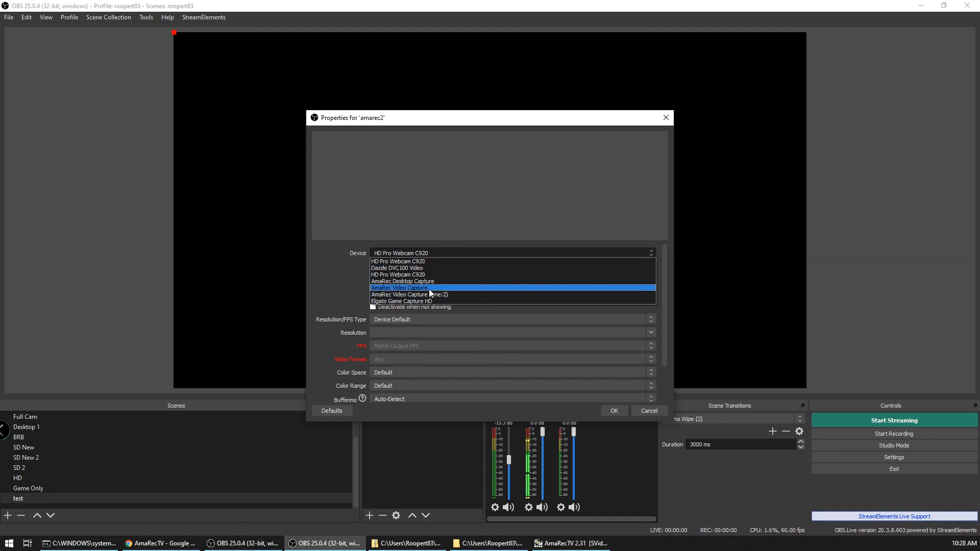
{"action": "mouse_move", "coordinate": [424, 267]}
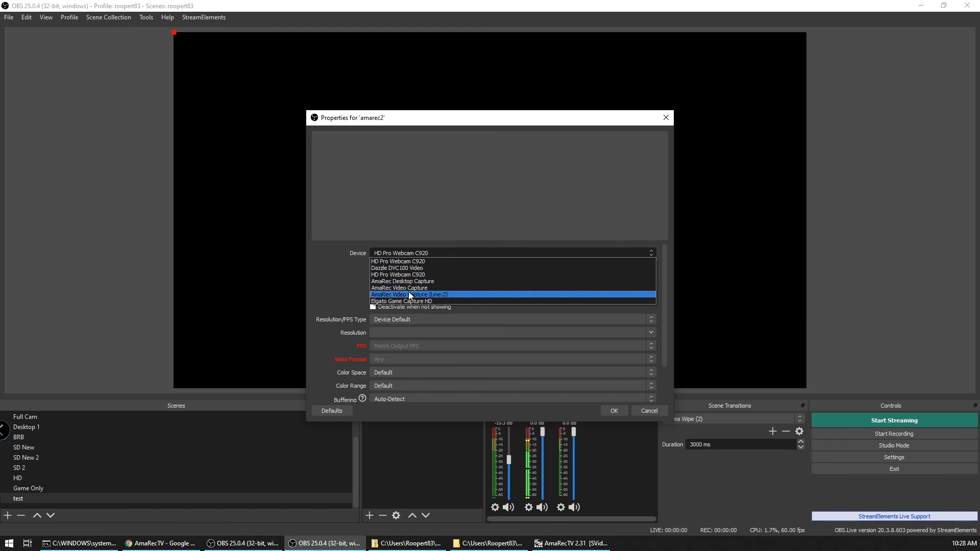
- Choose AmaRec Video Capture as the amarec2 source's device
{"action": "left_click", "coordinate": [400, 287]}
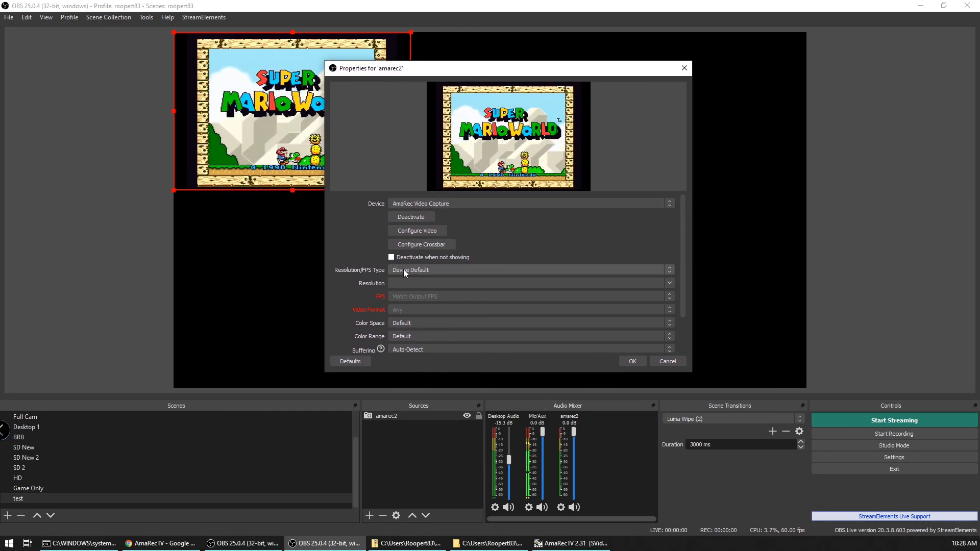
{"action": "mouse_move", "coordinate": [554, 276]}
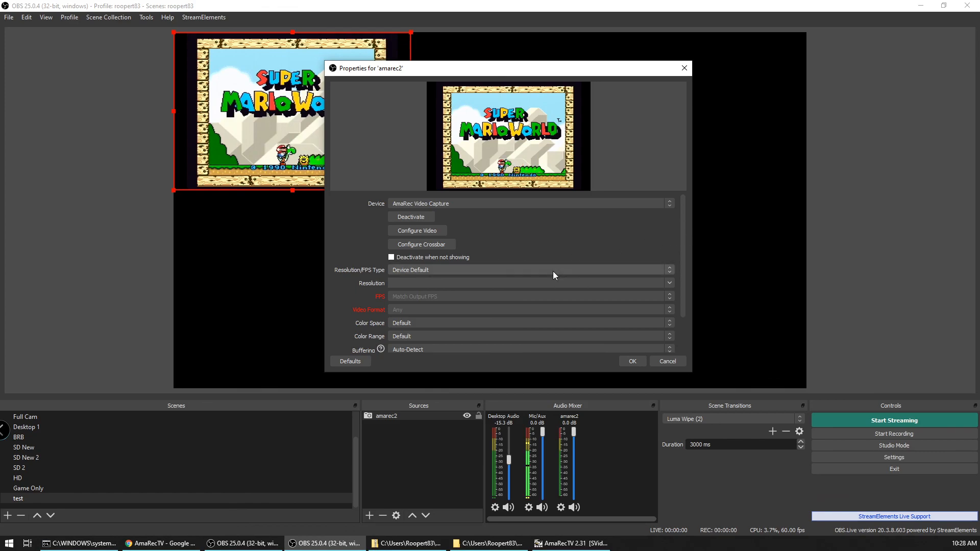
- Scroll the amarec2 properties down to the audio output and custom audio device options
{"action": "scroll", "scroll_direction": "down", "scroll_amount": 3}
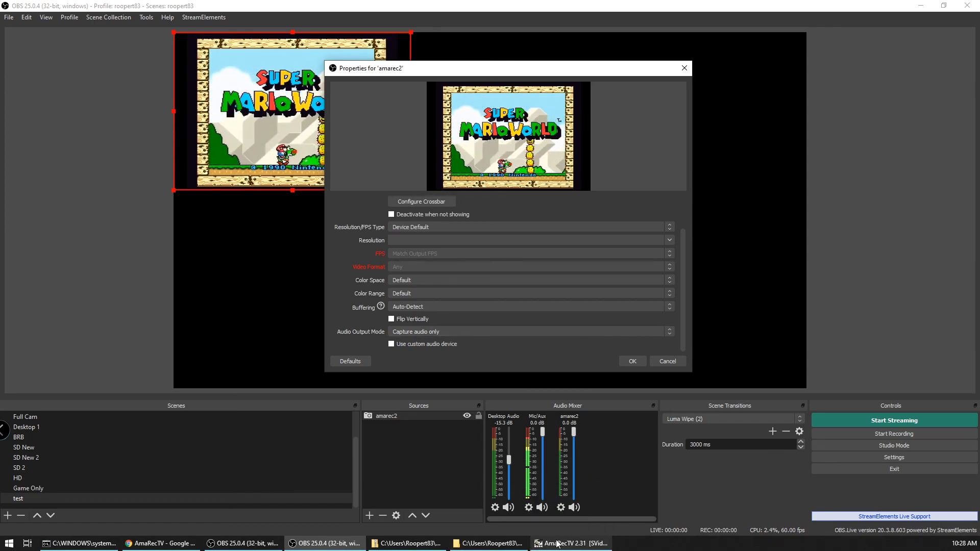
{"action": "left_click", "coordinate": [569, 543]}
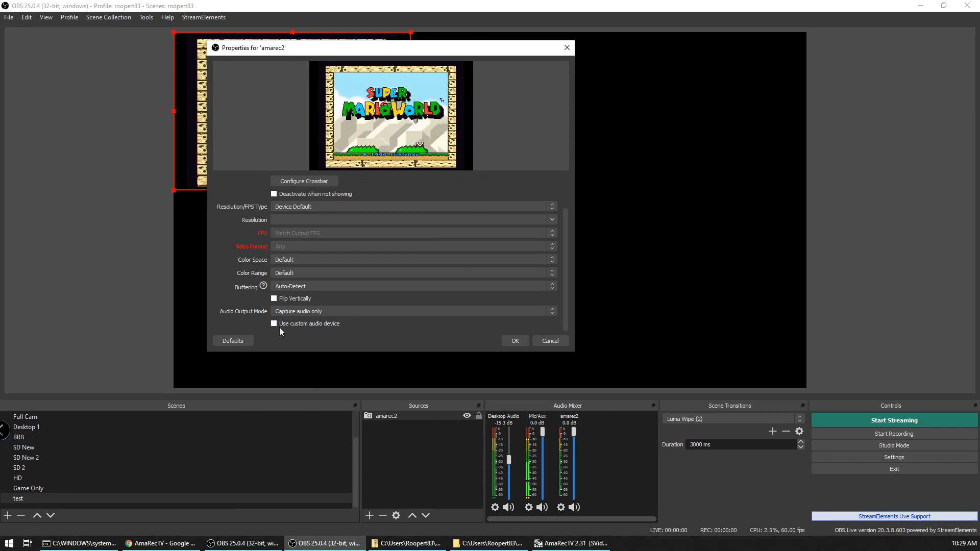
- Enable a custom audio device for amarec2 and set it to AmaRec Audio Capture
{"action": "left_click", "coordinate": [273, 324]}
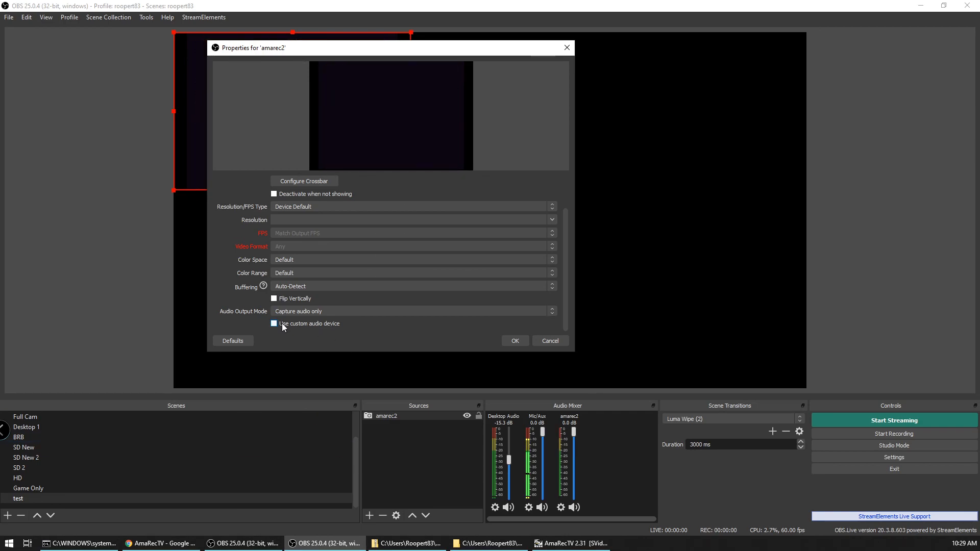
{"action": "left_click", "coordinate": [274, 324]}
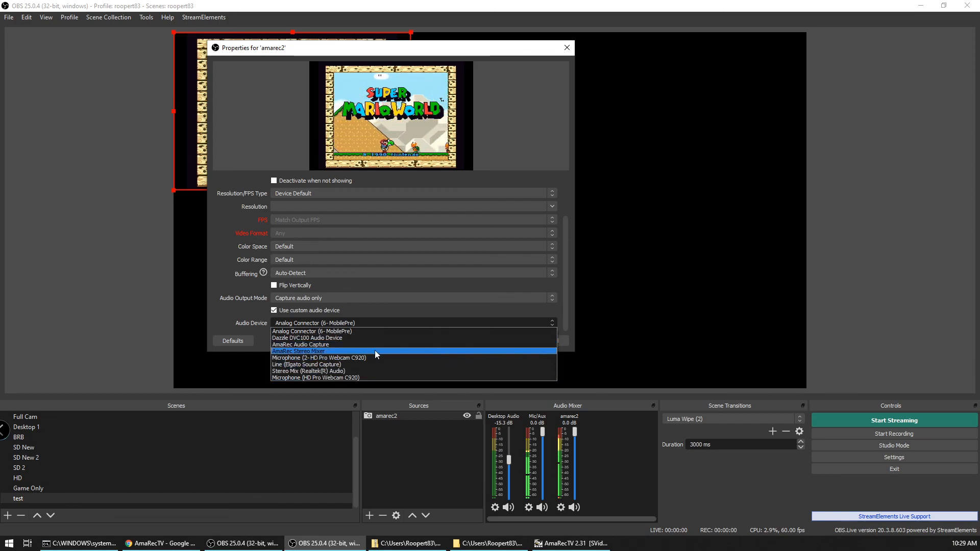
{"action": "mouse_move", "coordinate": [372, 370]}
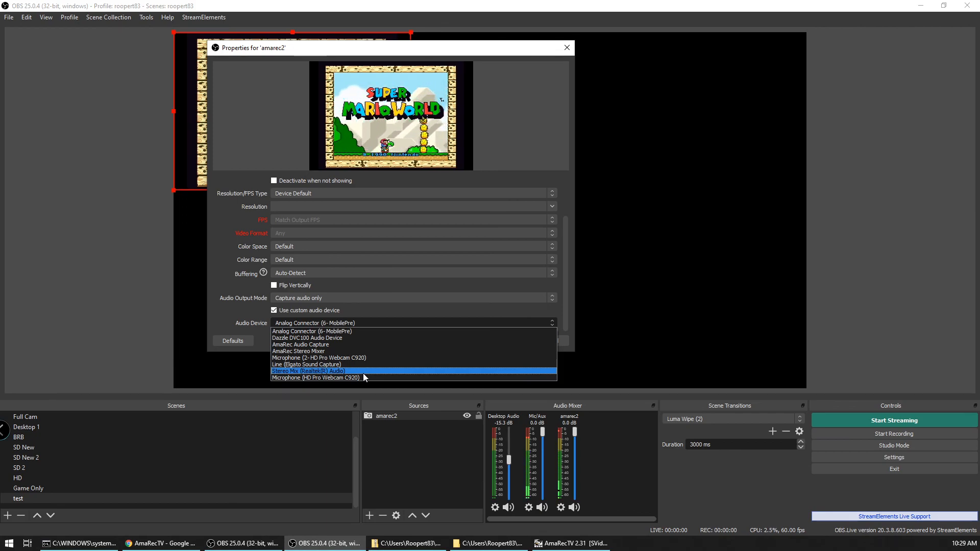
{"action": "mouse_move", "coordinate": [371, 357]}
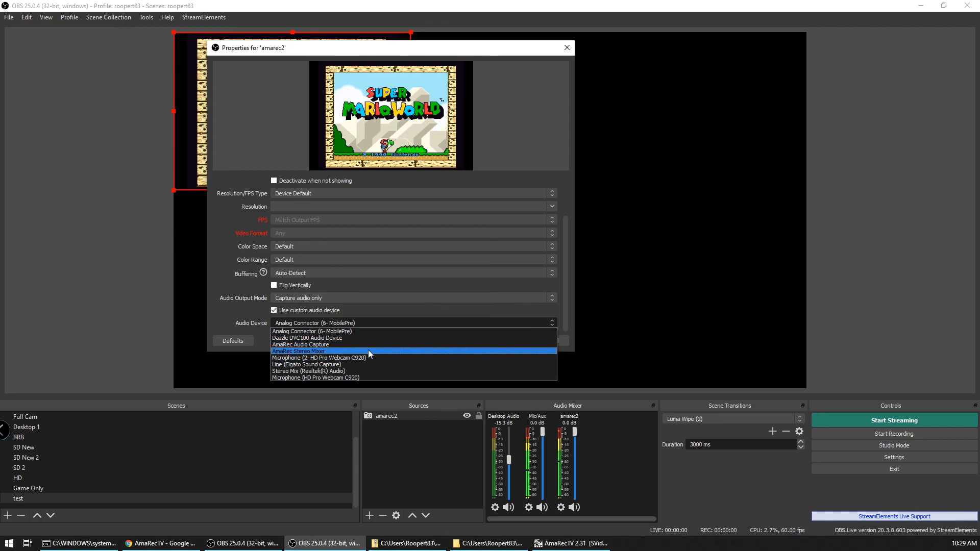
{"action": "left_click", "coordinate": [300, 344]}
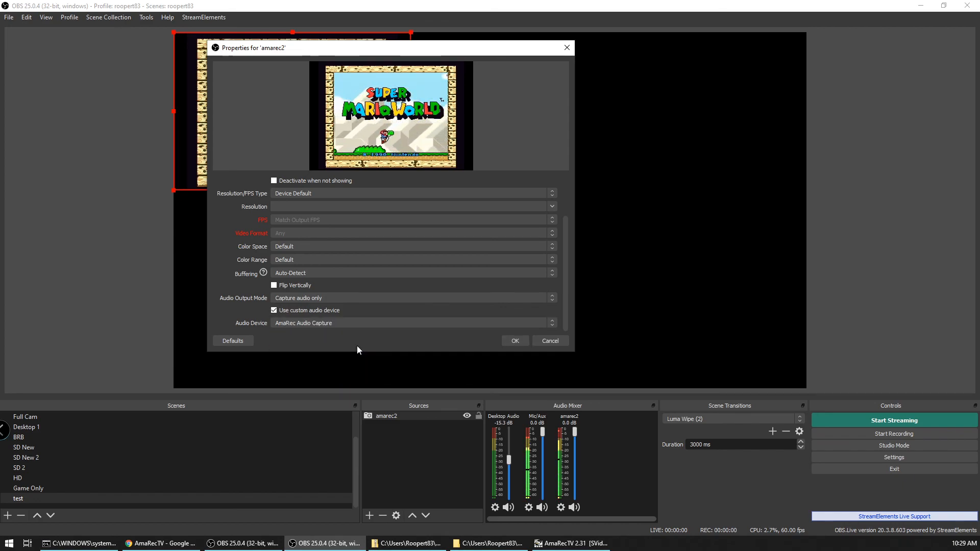